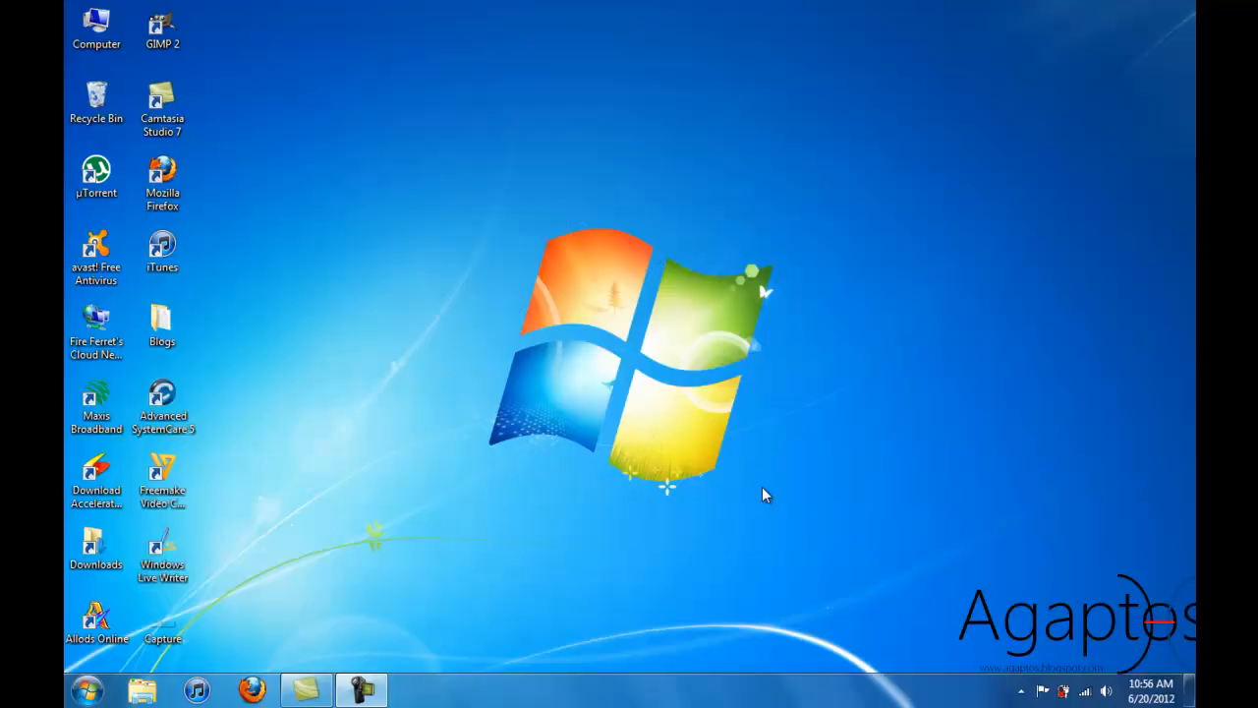
mouse_move(717, 487)
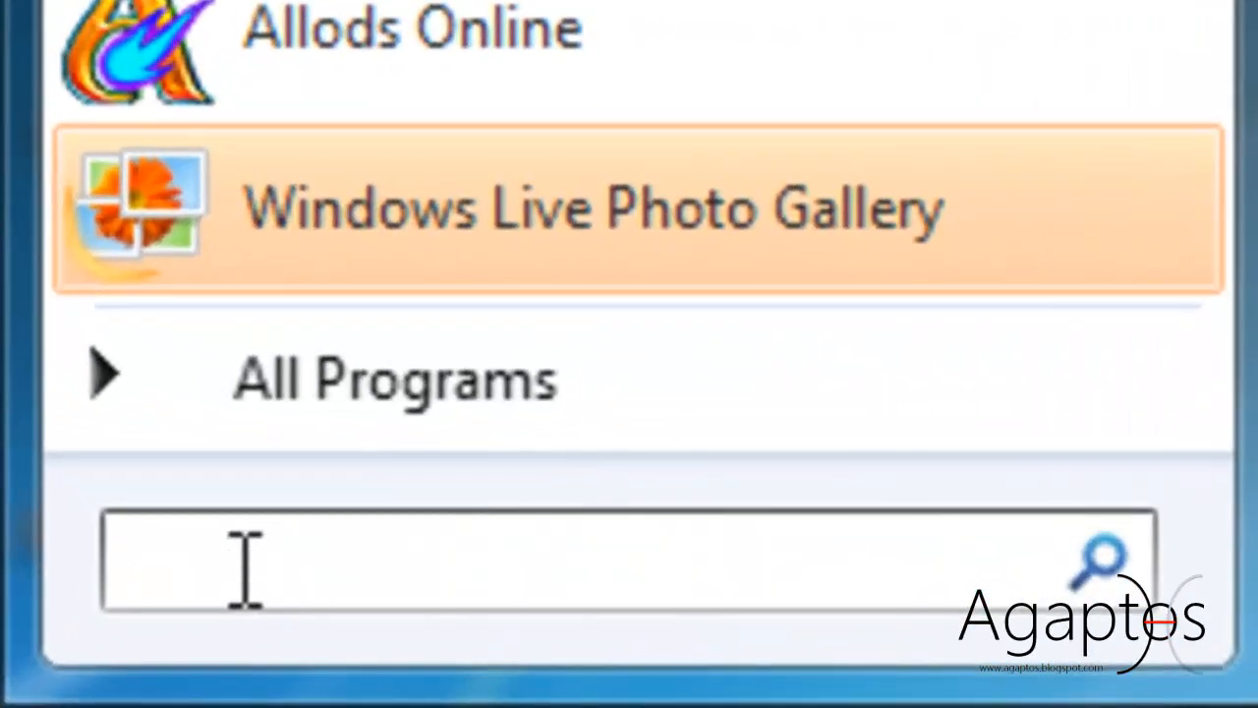
Step: Search for cmd from the Start menu to launch an administrator Command Prompt
text(cmd)
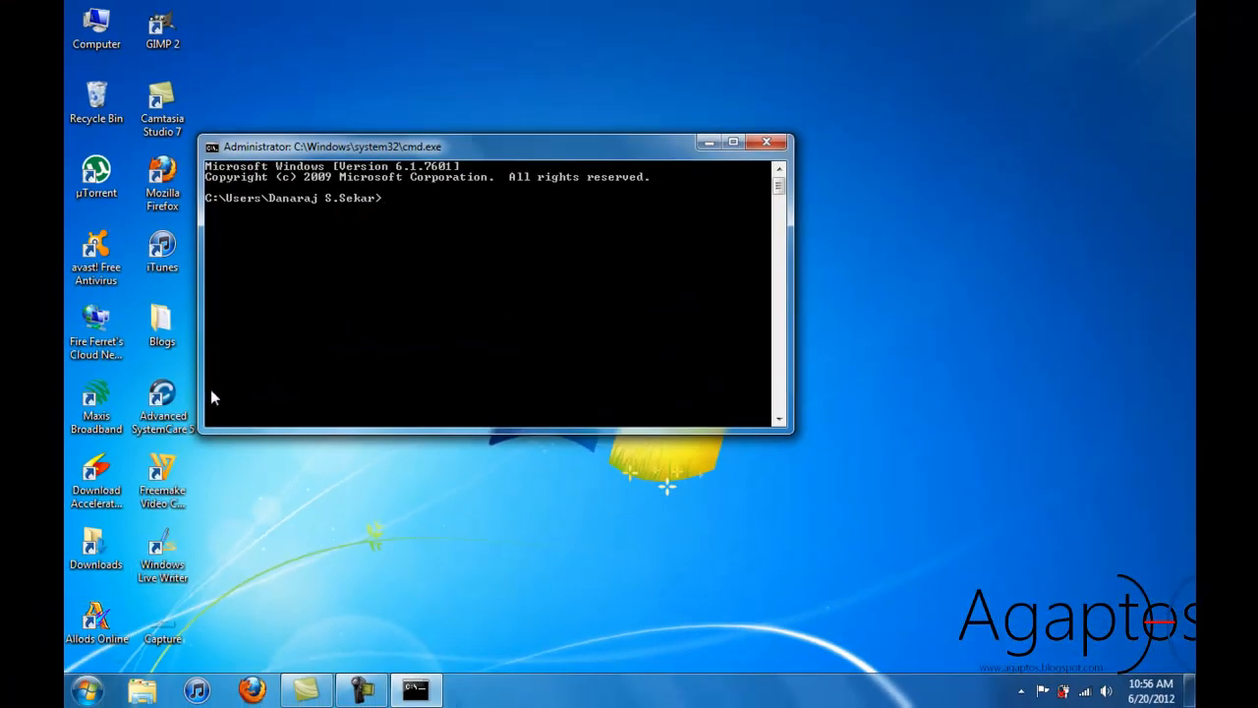
Step: Run ipconfig and scroll to the wireless adapter's default gateway, 192.168.1.1
text(ipconf)
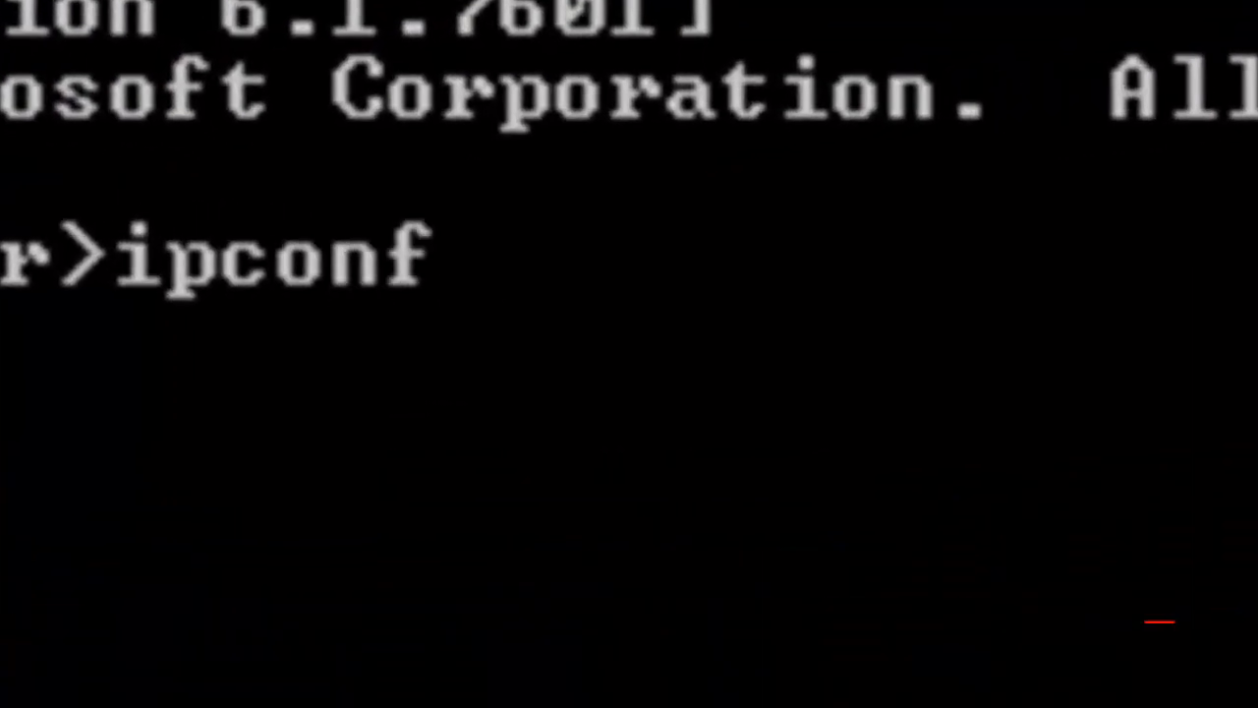
key(Return)
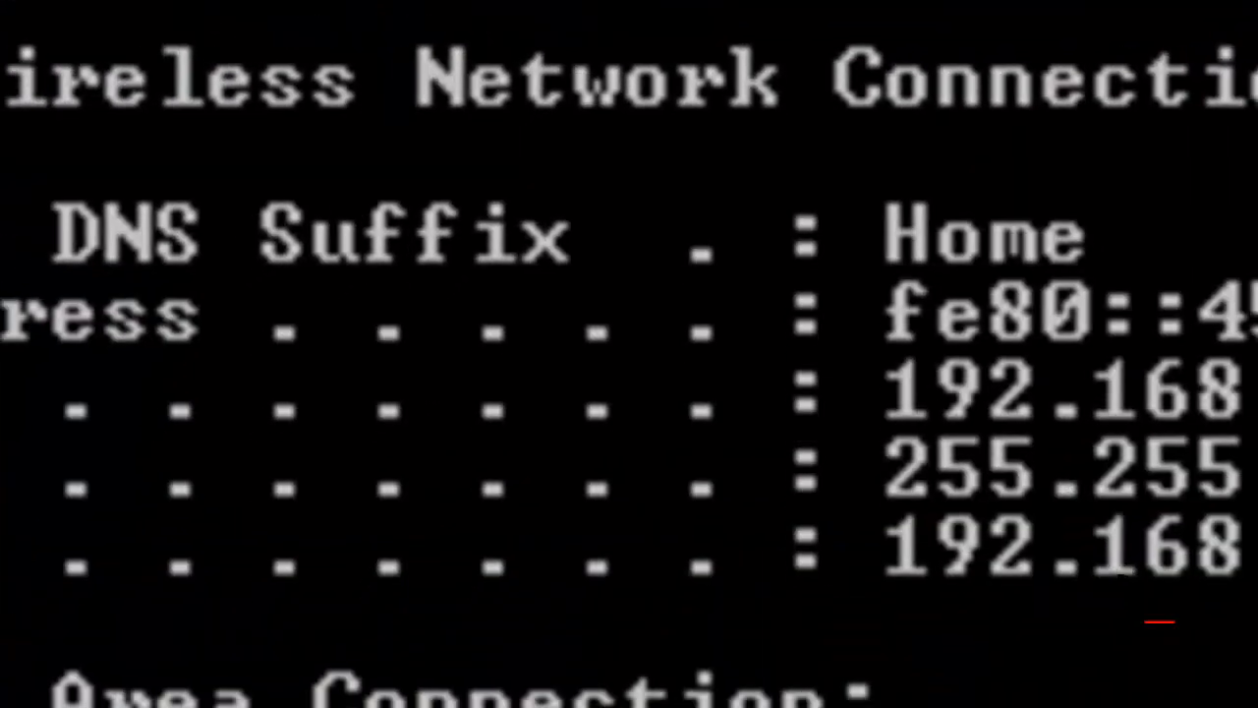
scroll(down, 3)
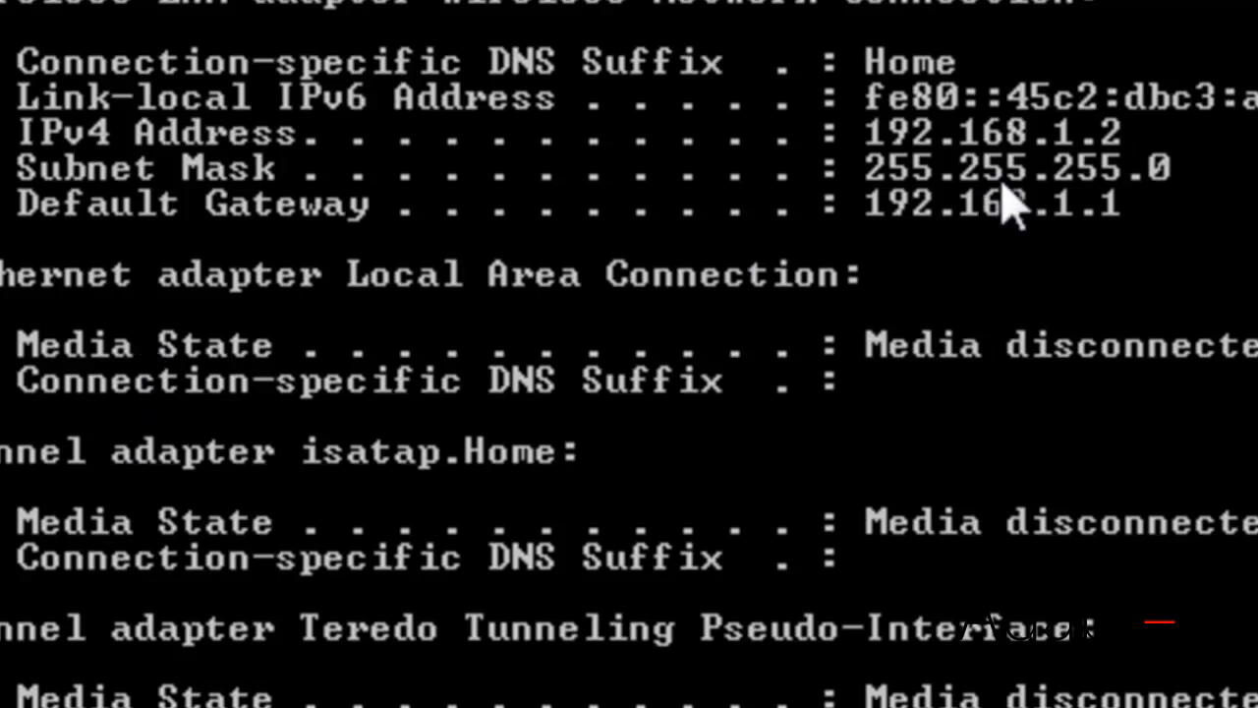
mouse_move(25, 236)
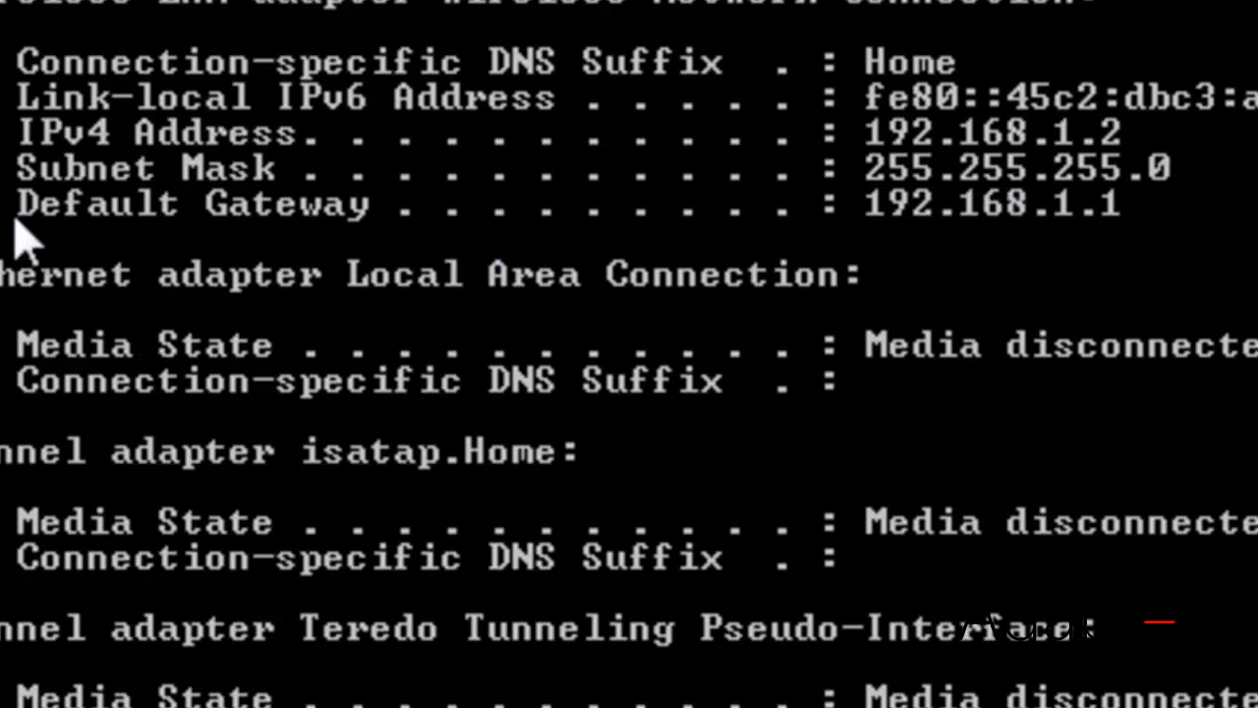
mouse_move(904, 246)
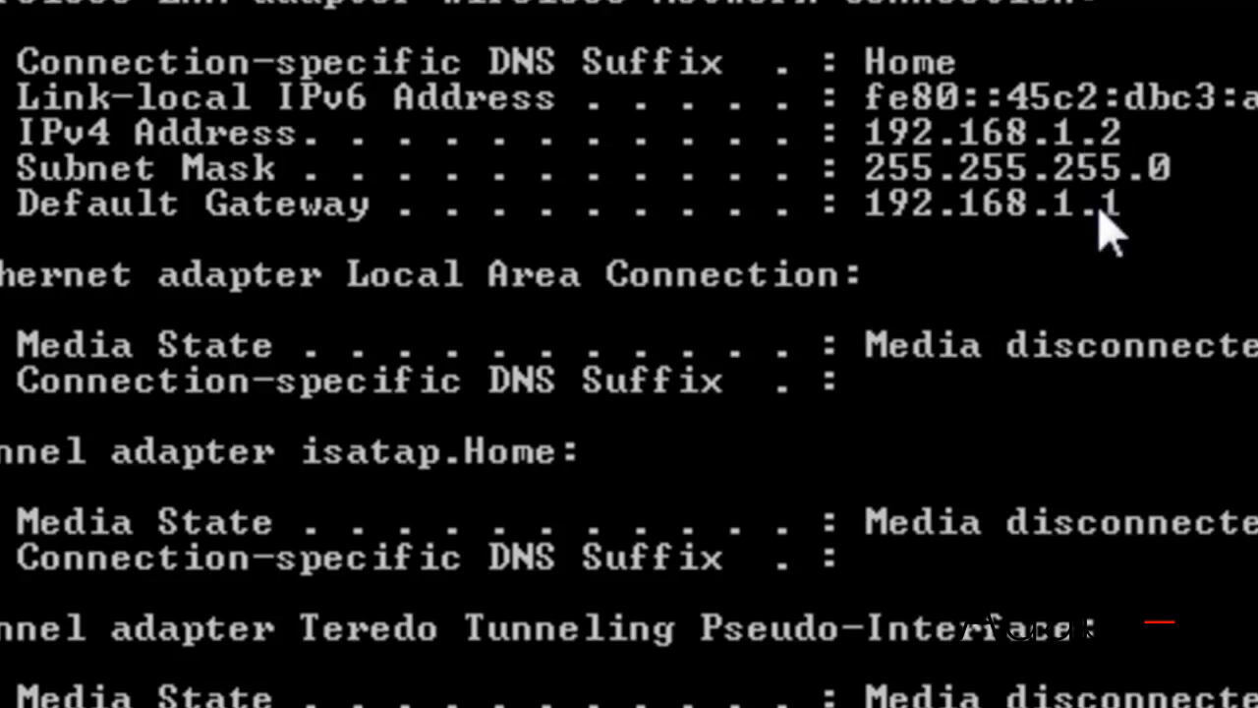
mouse_move(905, 222)
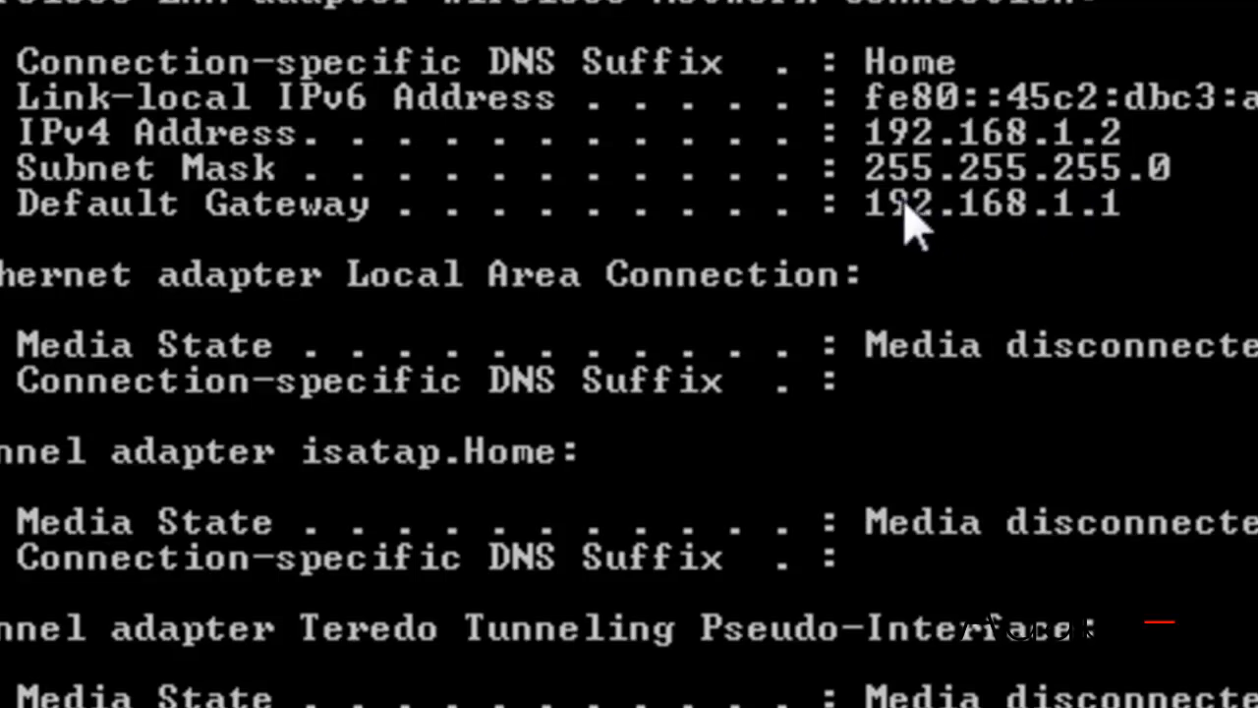
mouse_move(1052, 231)
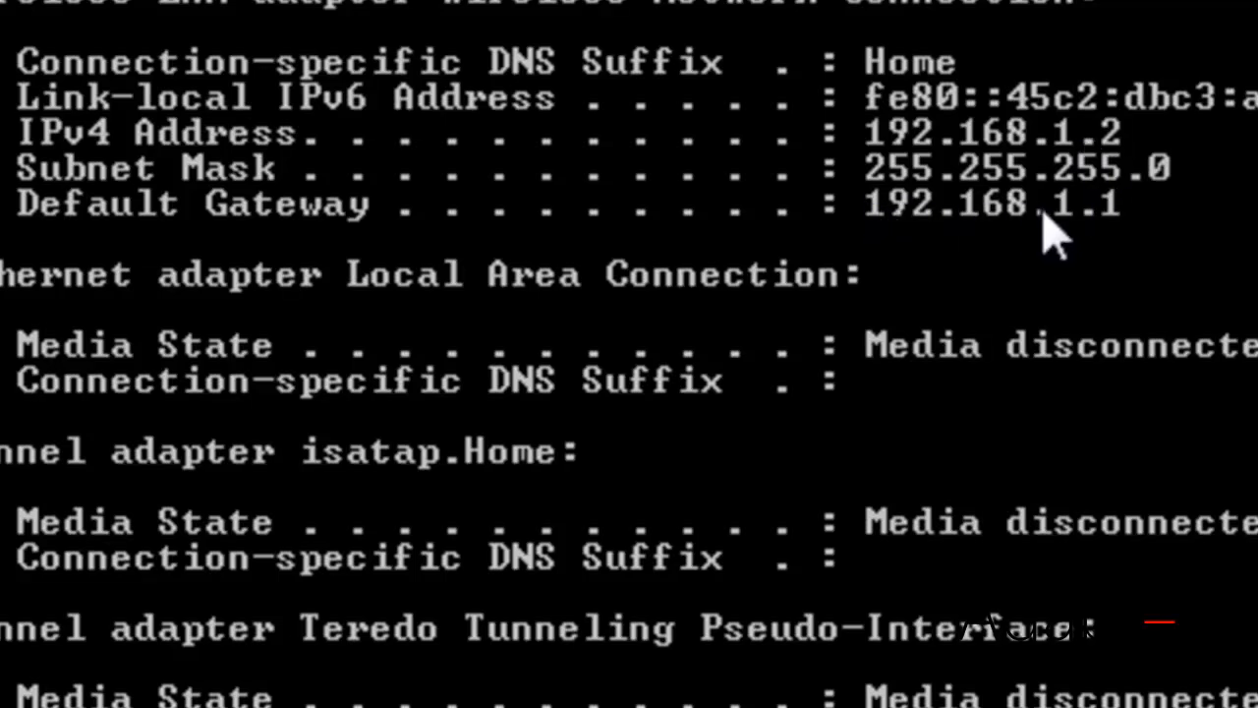
mouse_move(944, 246)
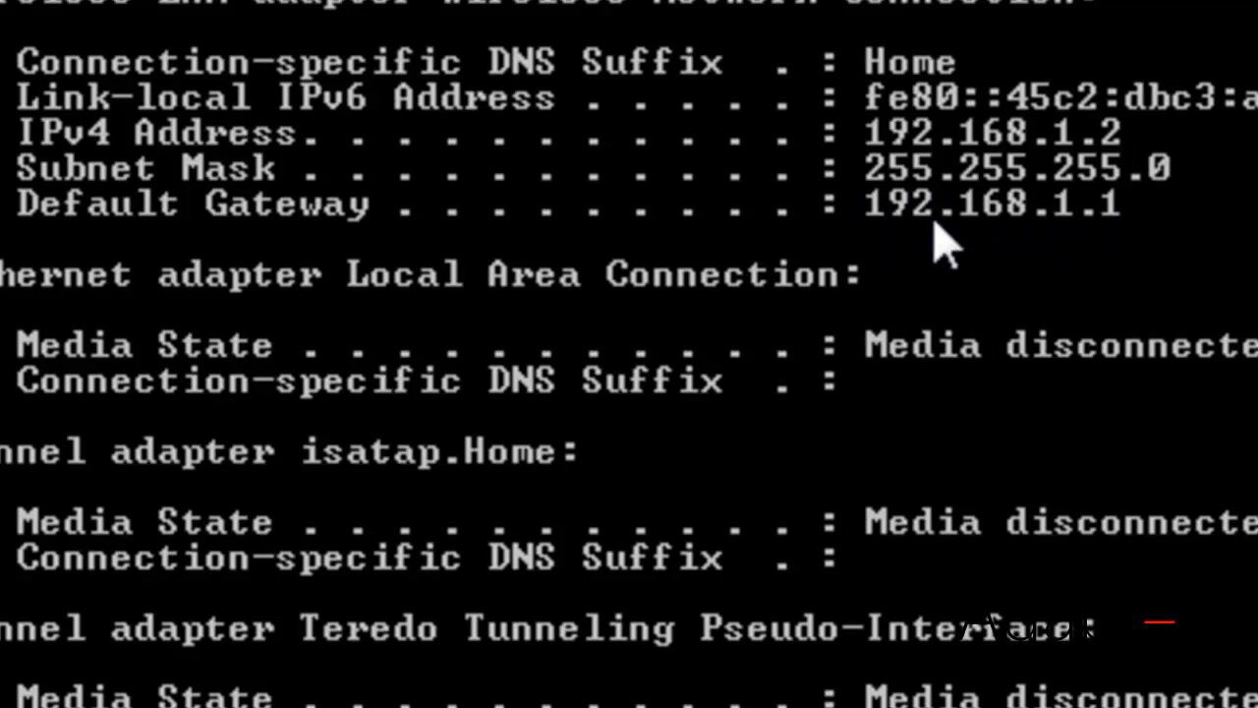
mouse_move(914, 251)
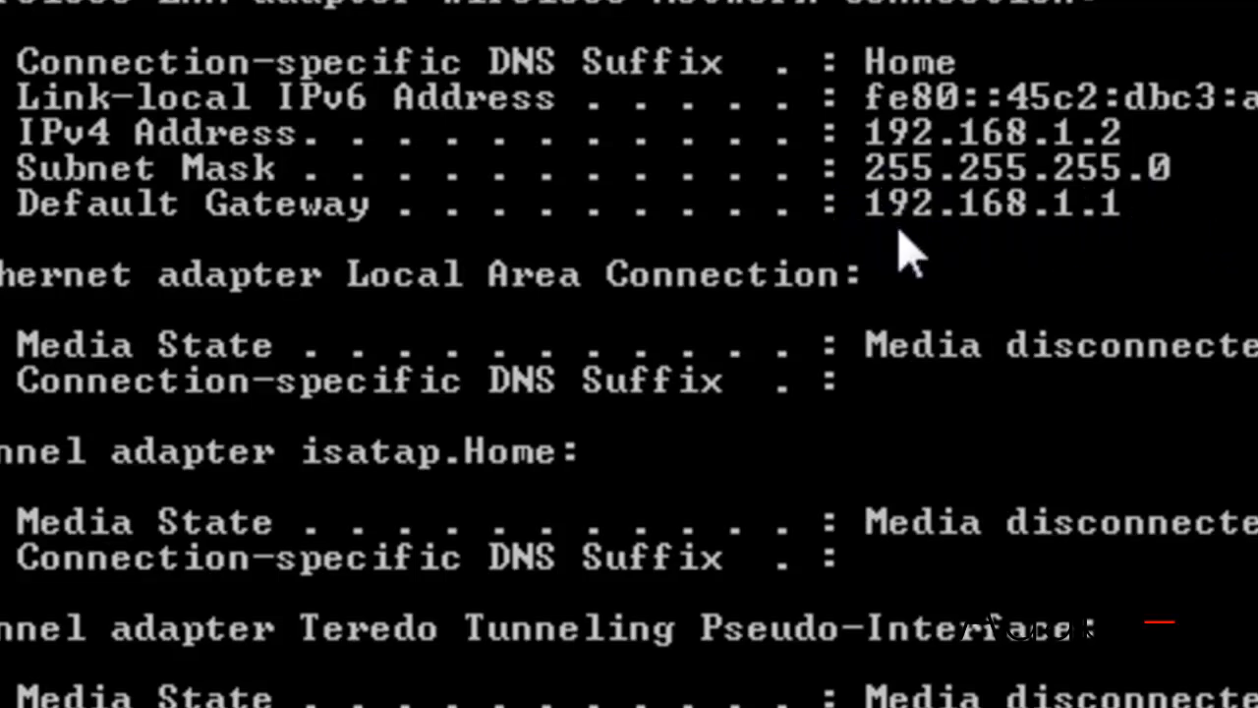
mouse_move(846, 212)
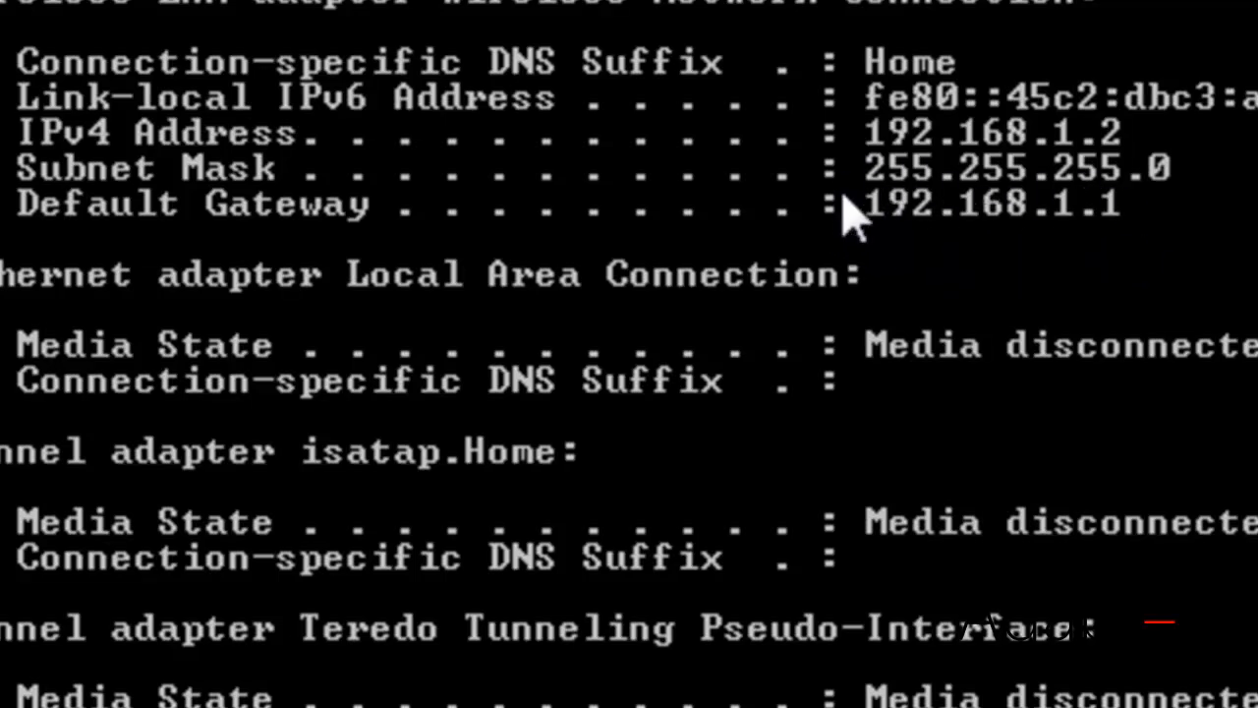
mouse_move(1037, 241)
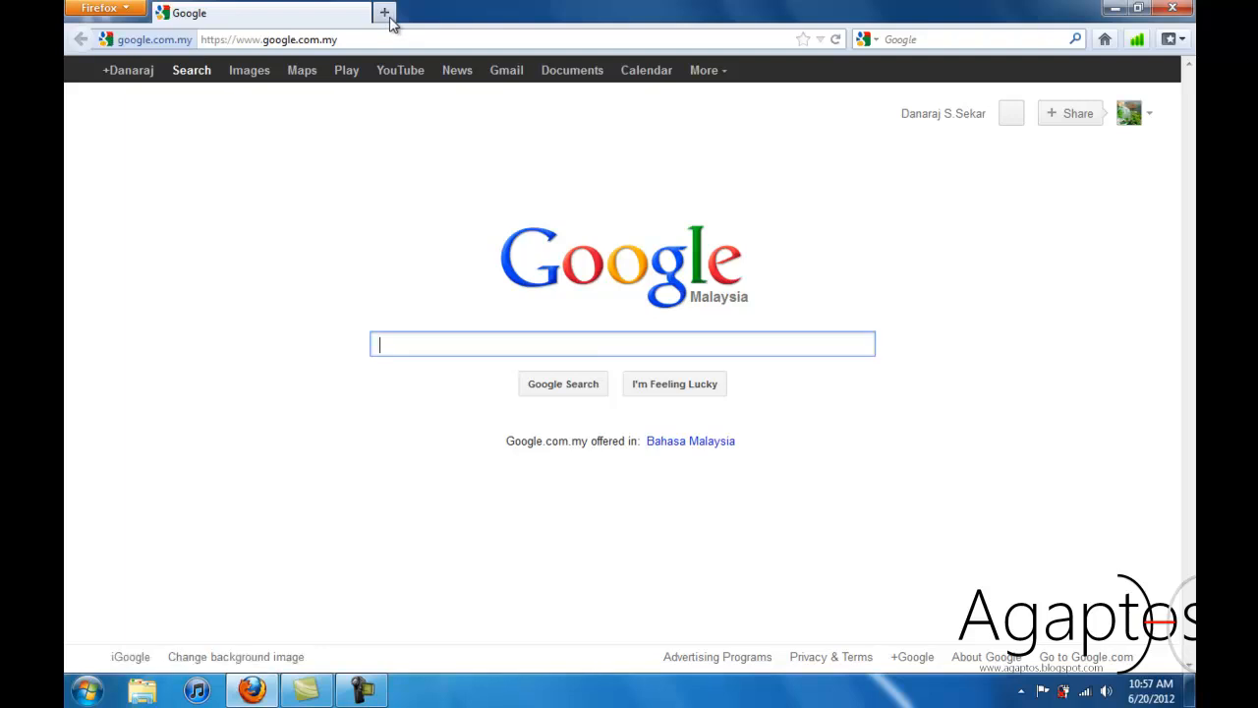
mouse_move(385, 13)
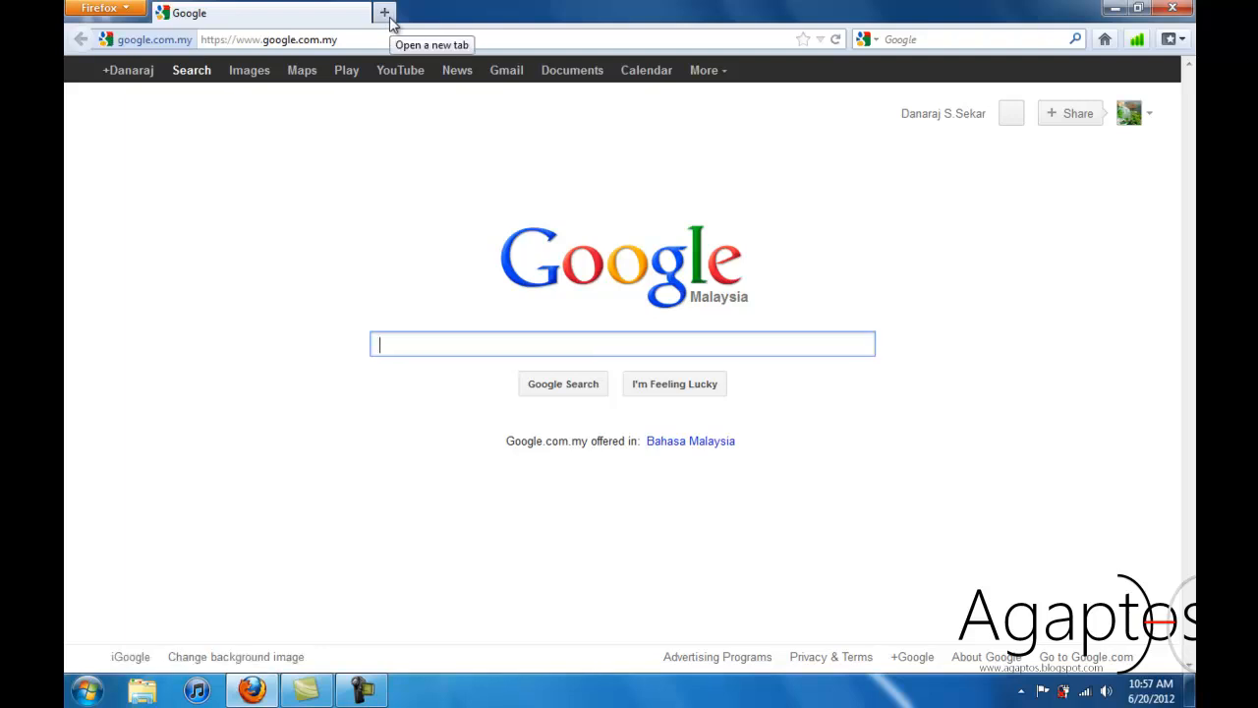
mouse_move(376, 39)
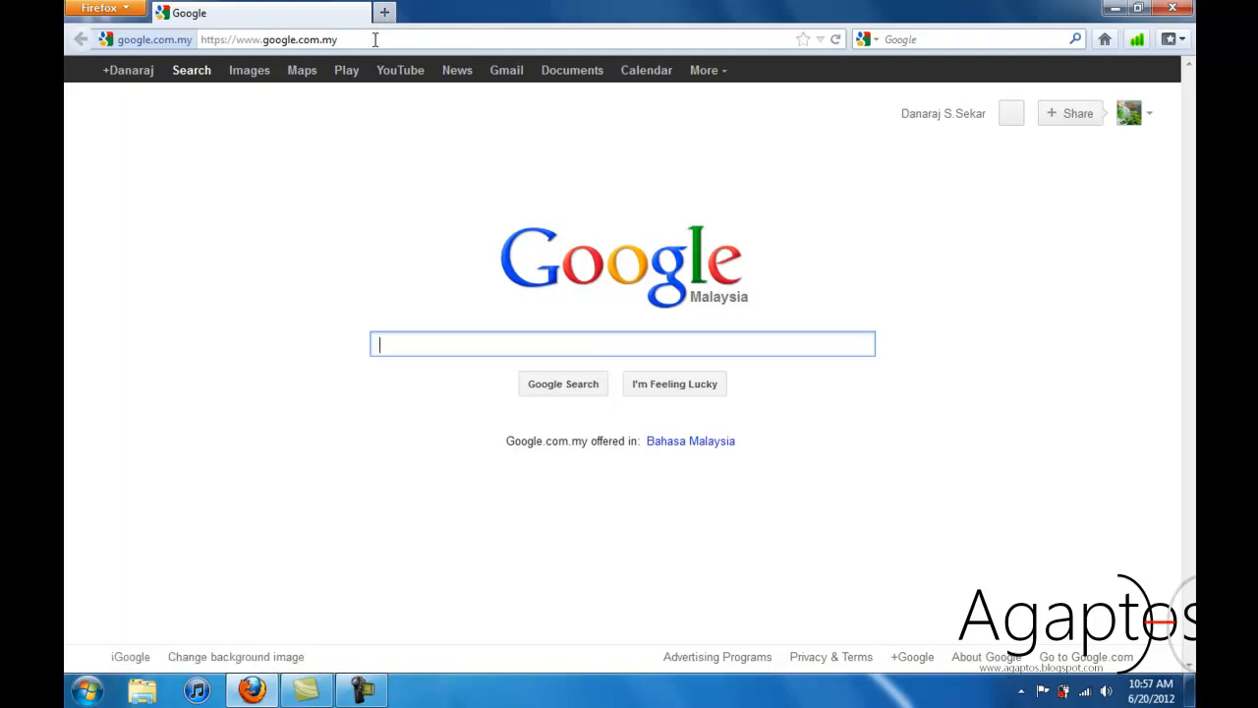
Step: Load the router address 192.168.1.1 from Firefox's address bar
click(275, 40)
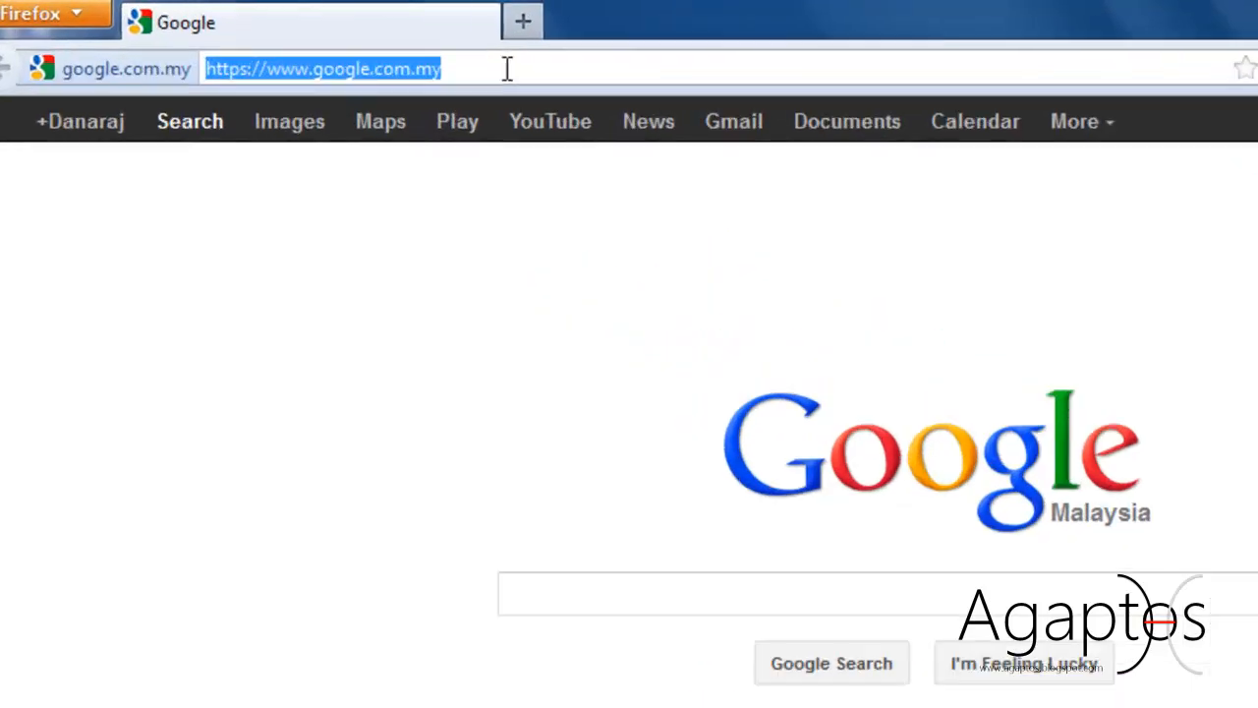
text(1)
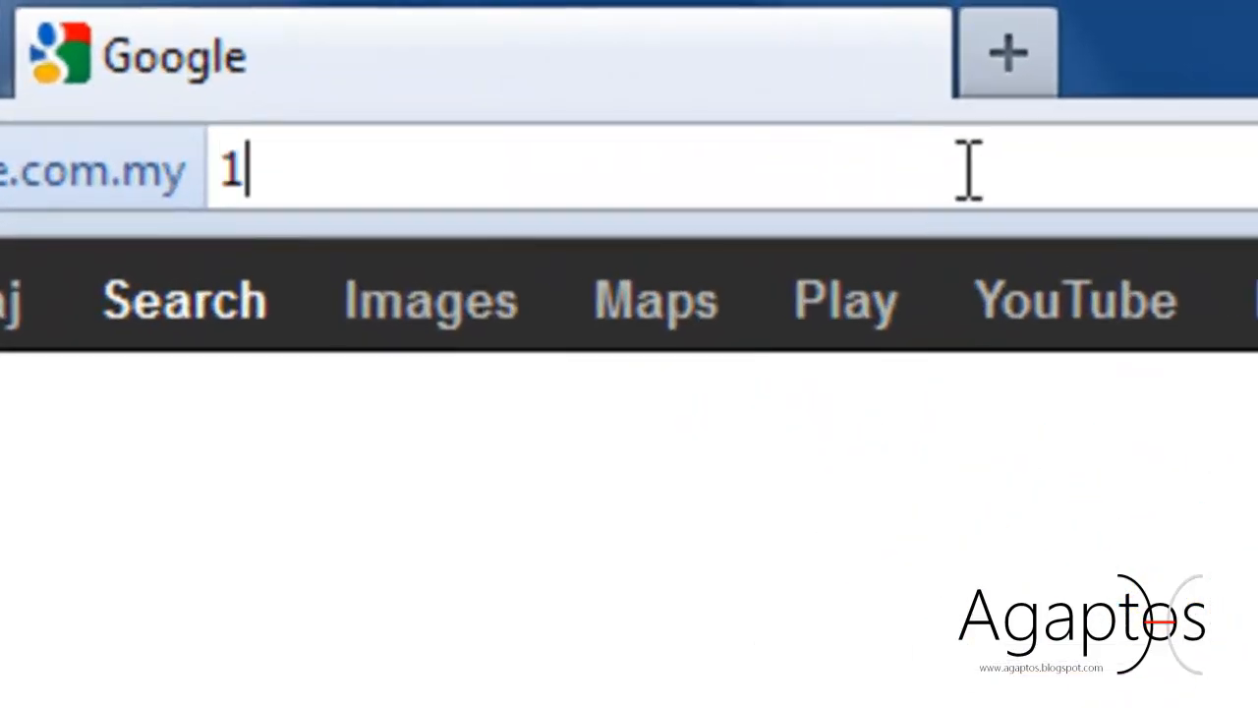
text(92)
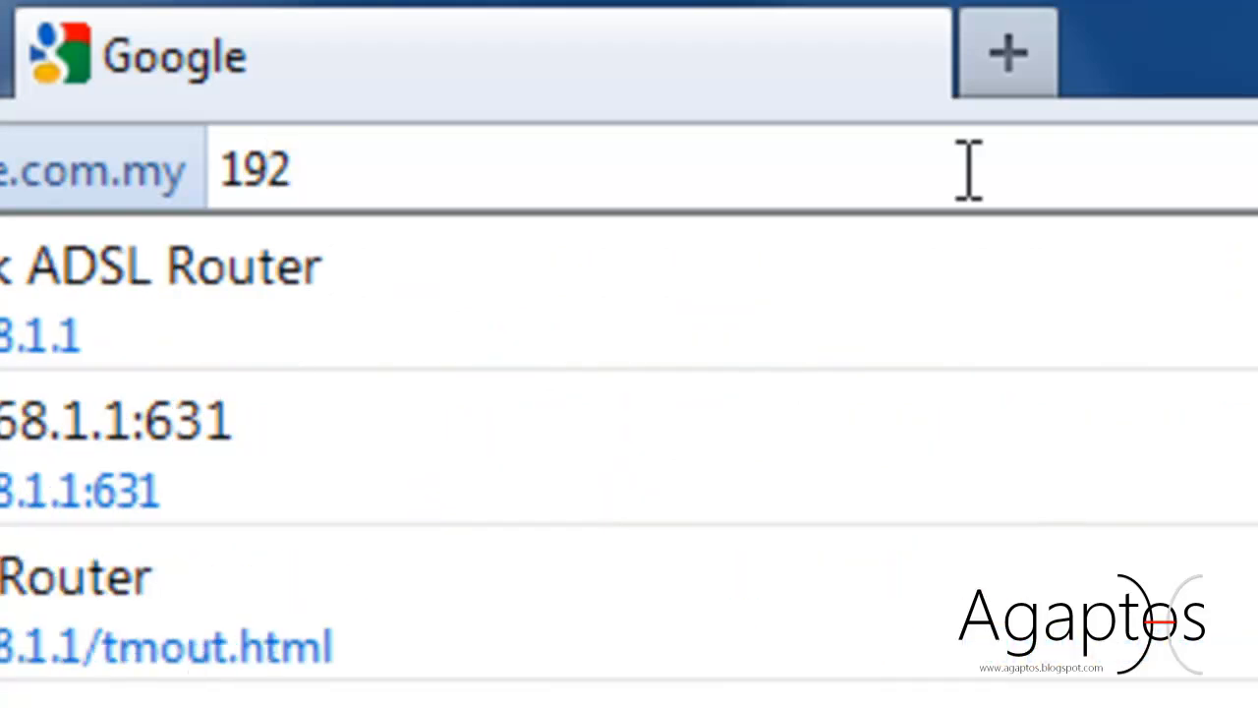
text(.168.1)
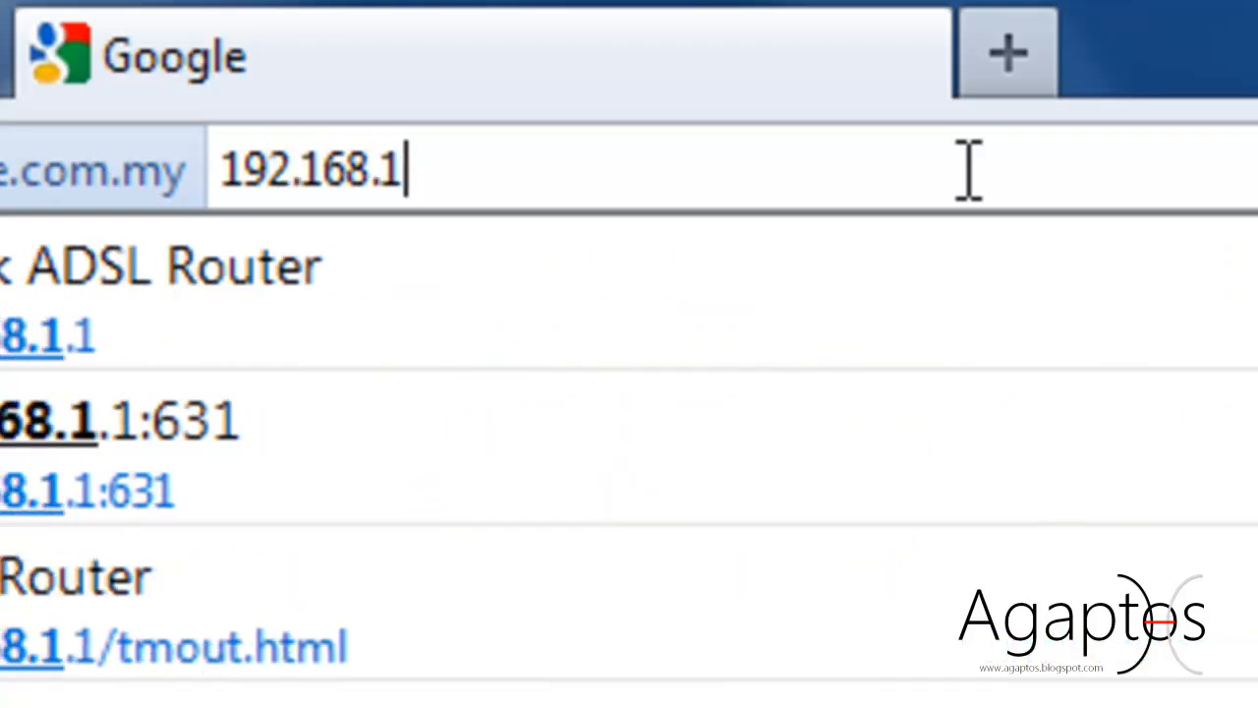
key(Return)
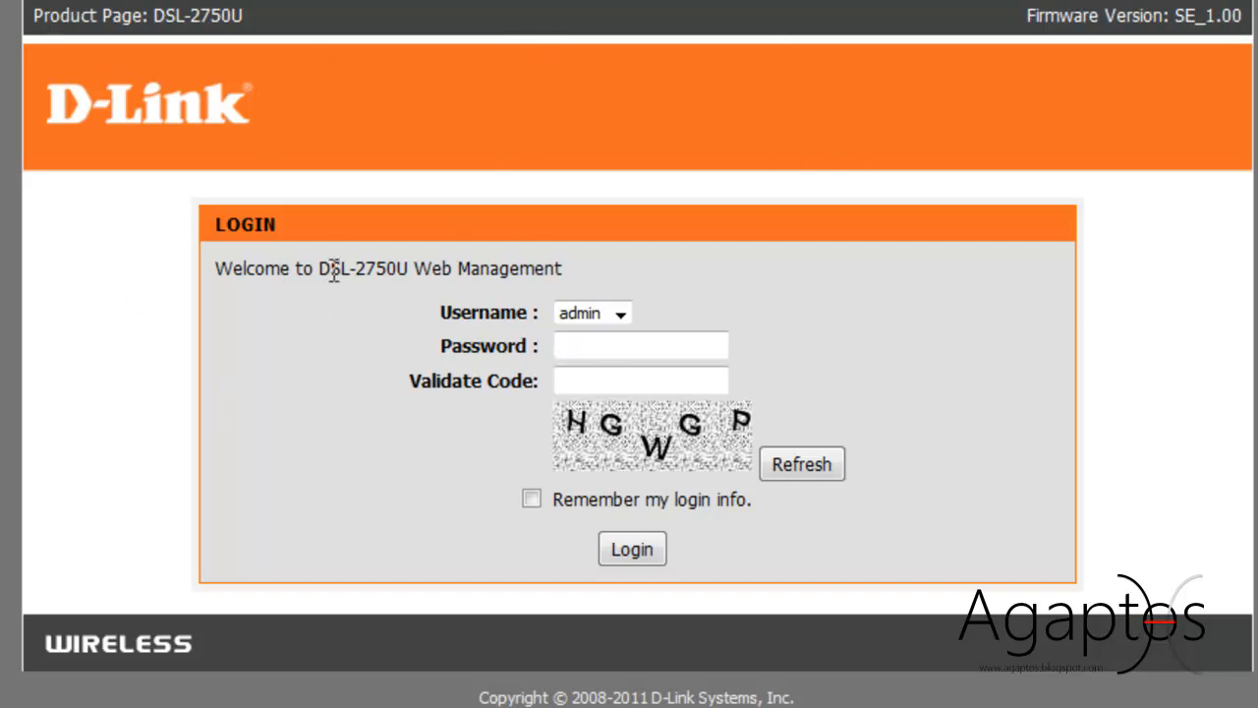
Step: Enter the admin credentials and validation code HGWGP, then submit the login
double_click(363, 268)
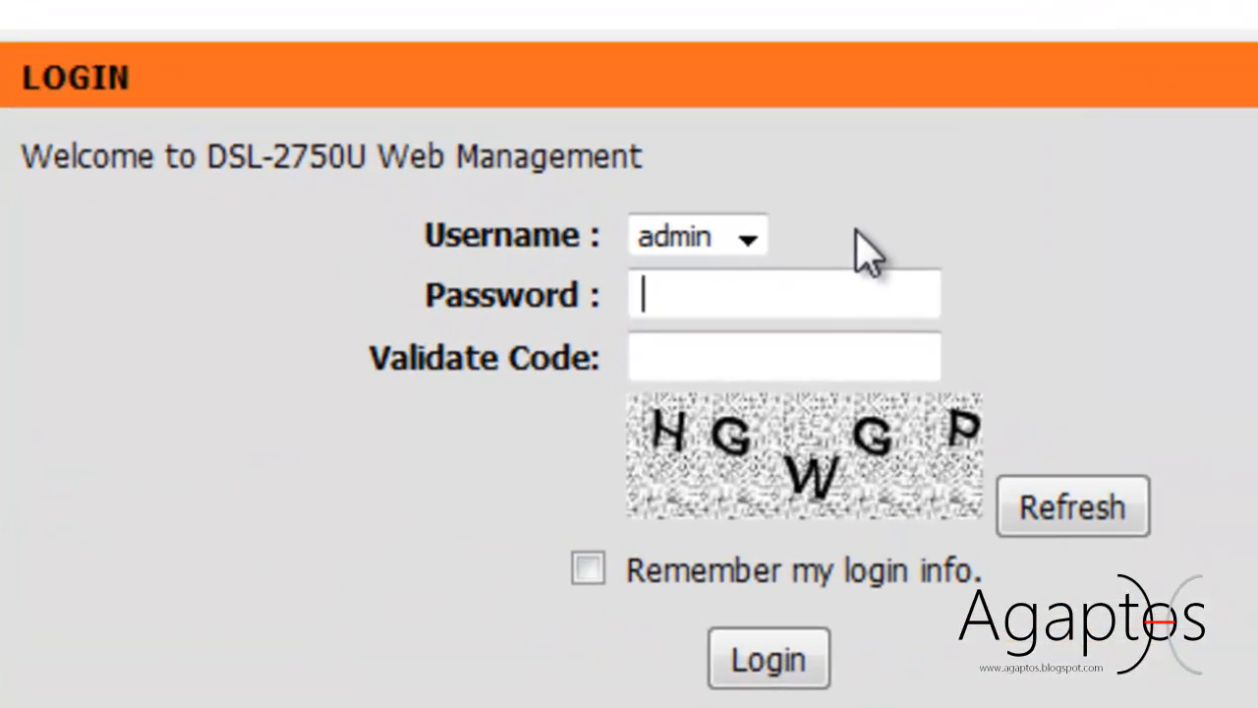
text(admin)
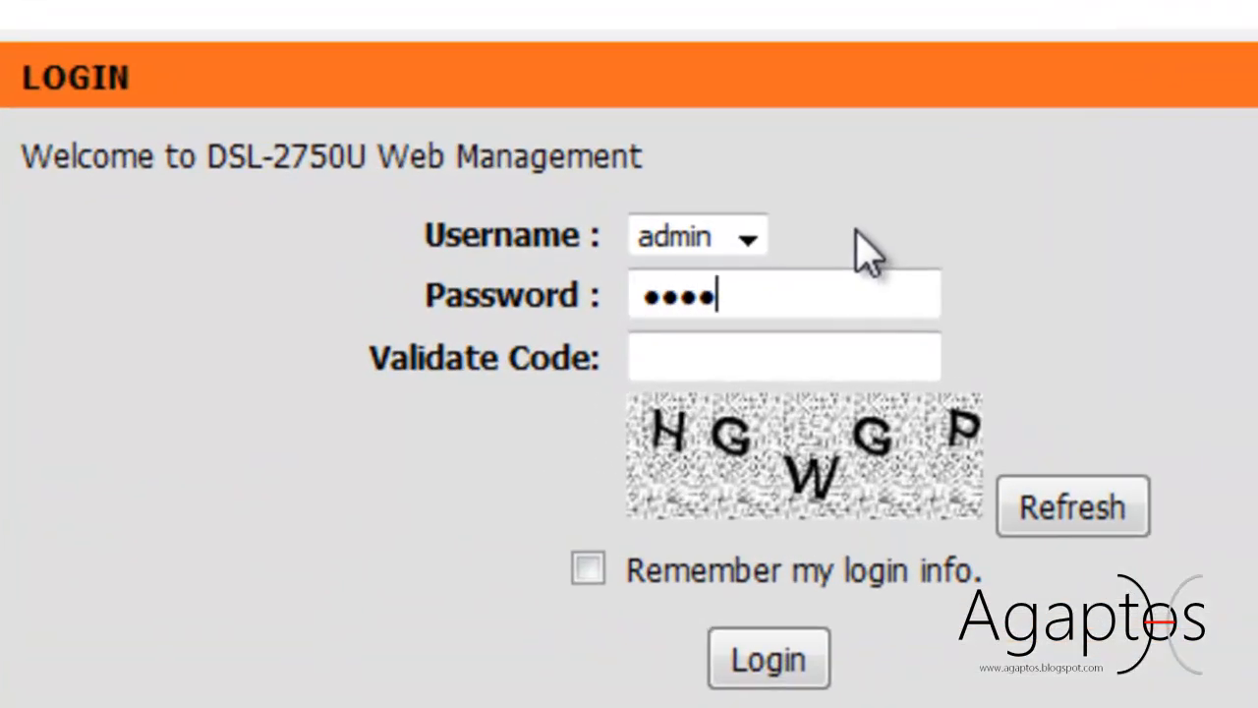
text(5)
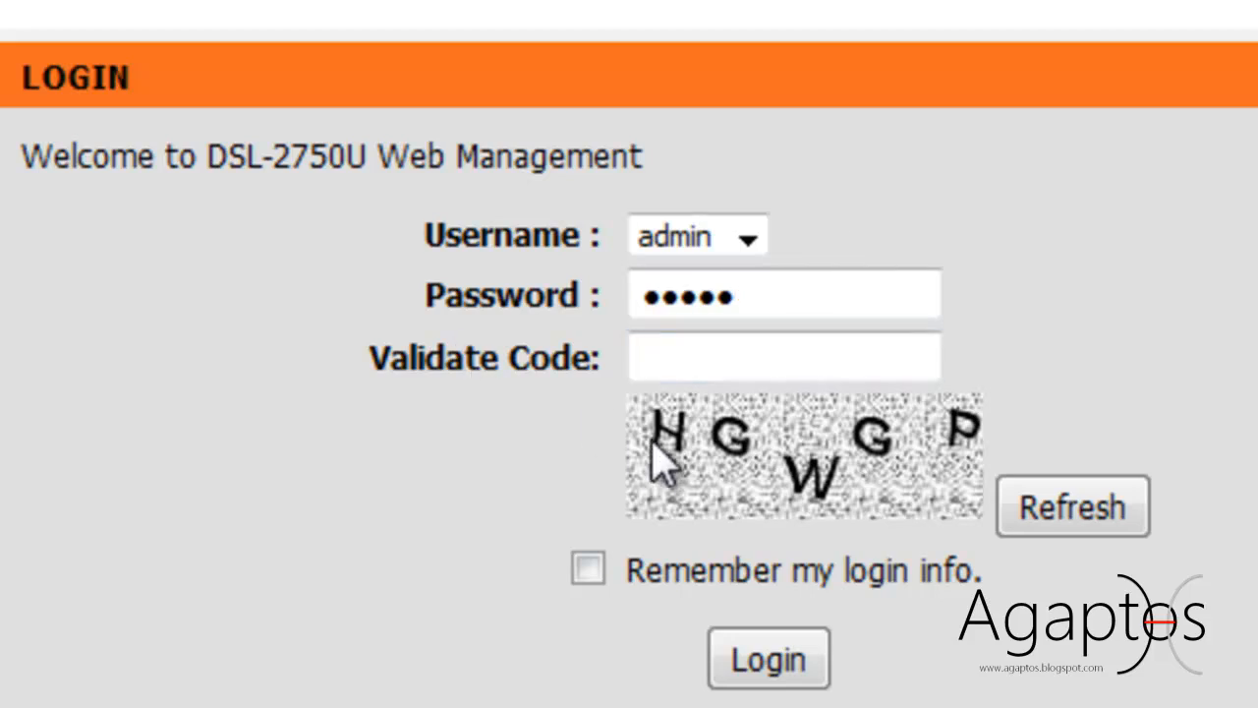
click(784, 355)
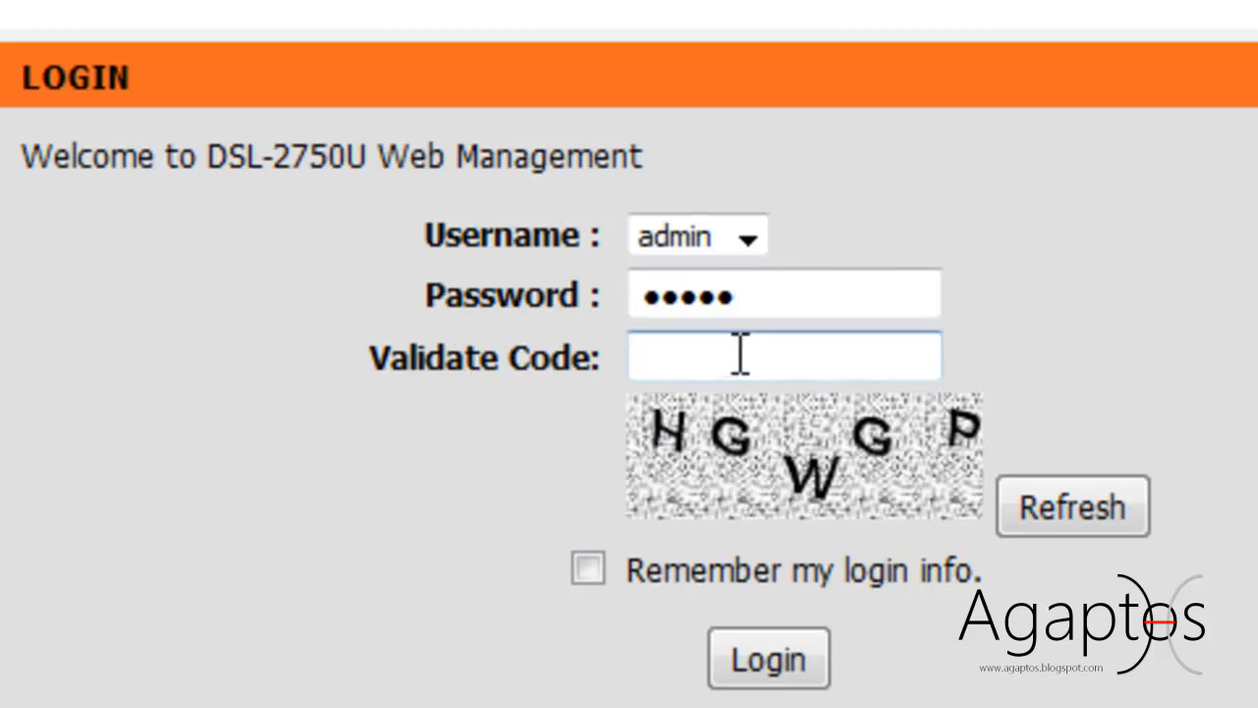
text(HG)
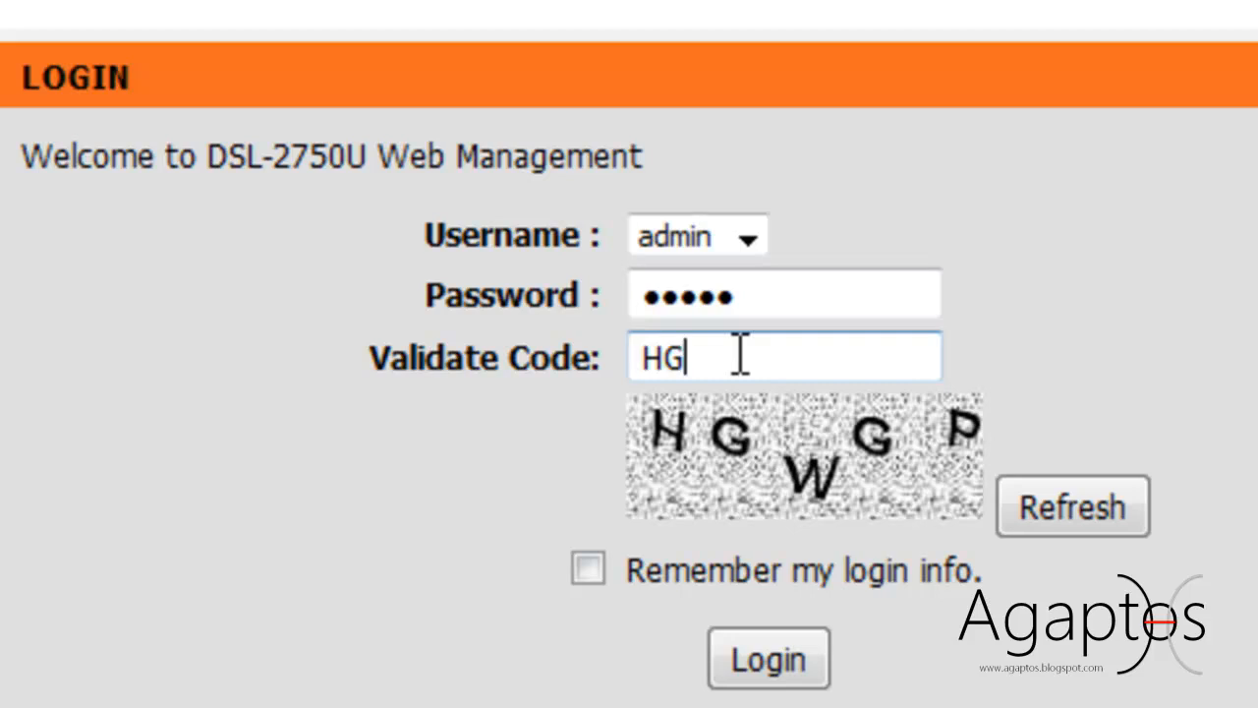
text(W)
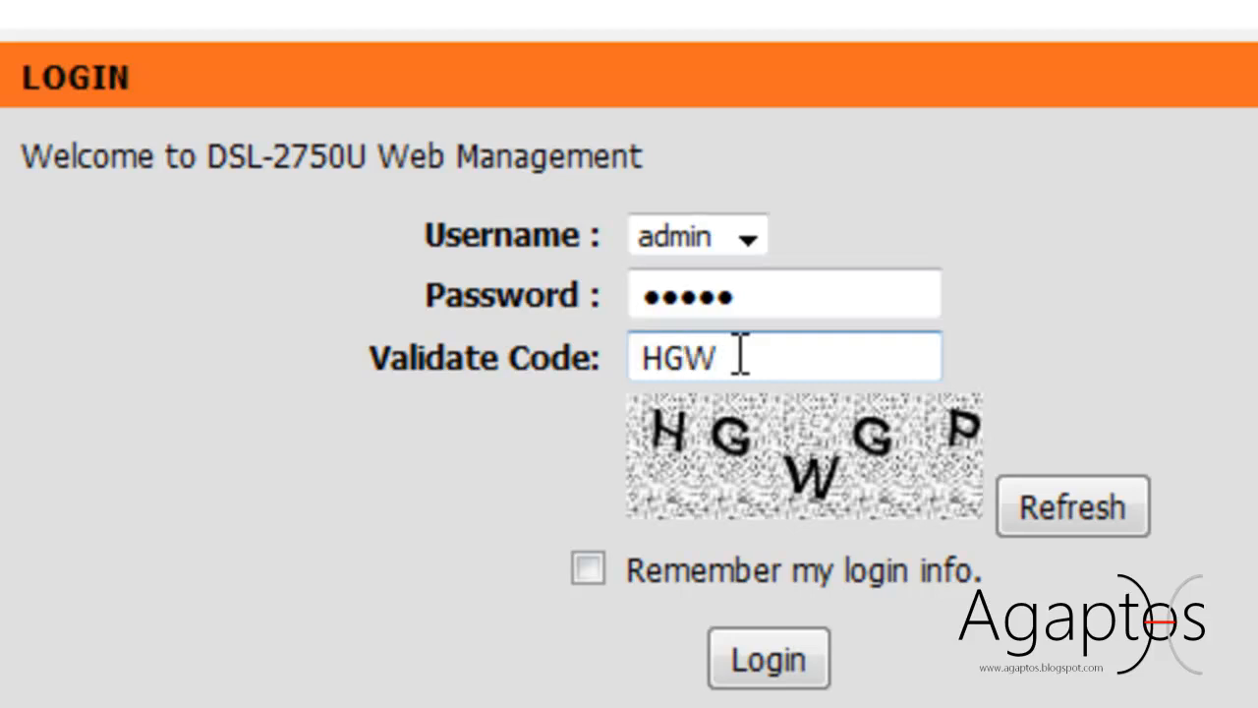
text(GP)
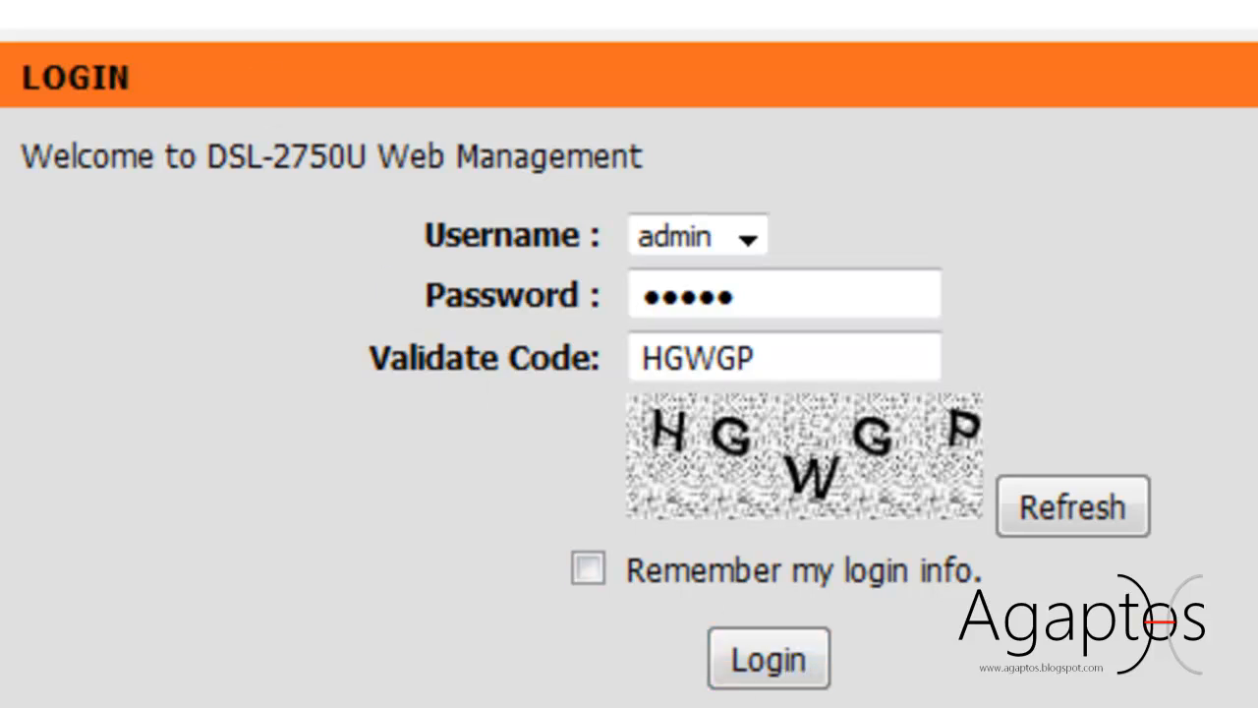
click(768, 656)
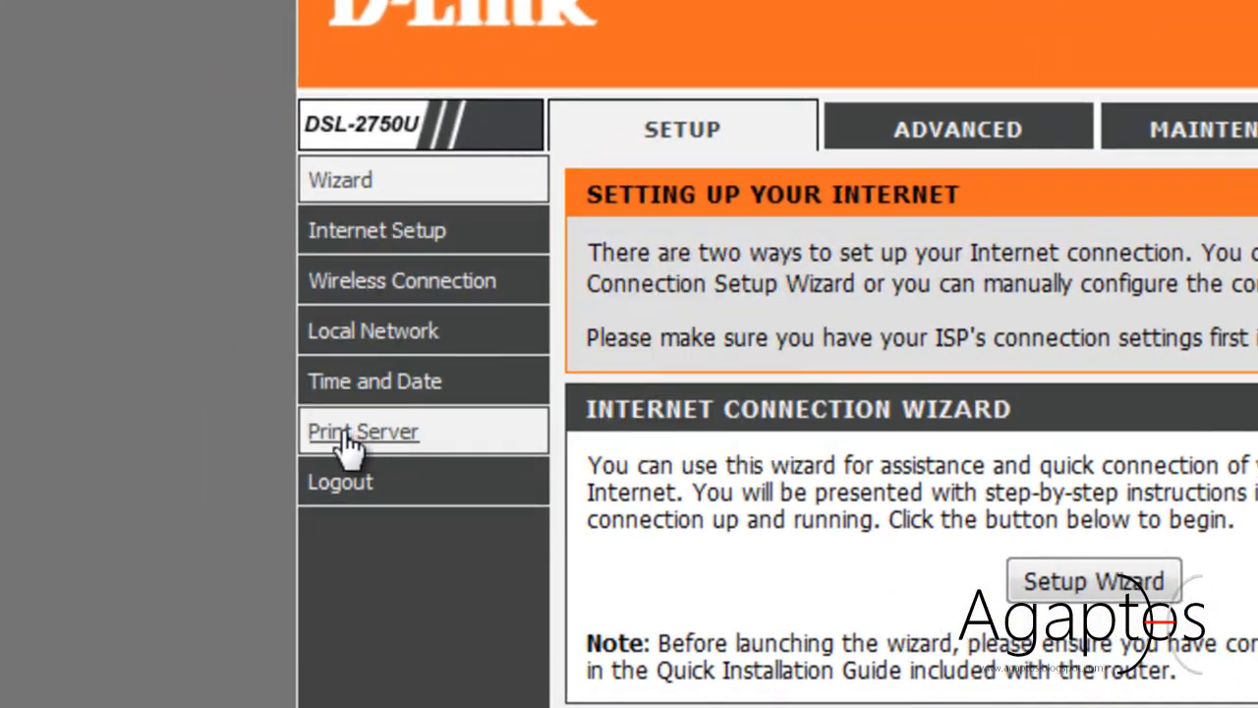
Step: Open Print Server settings, enable the on-board print server, and select the canonmp145 printer name
click(363, 431)
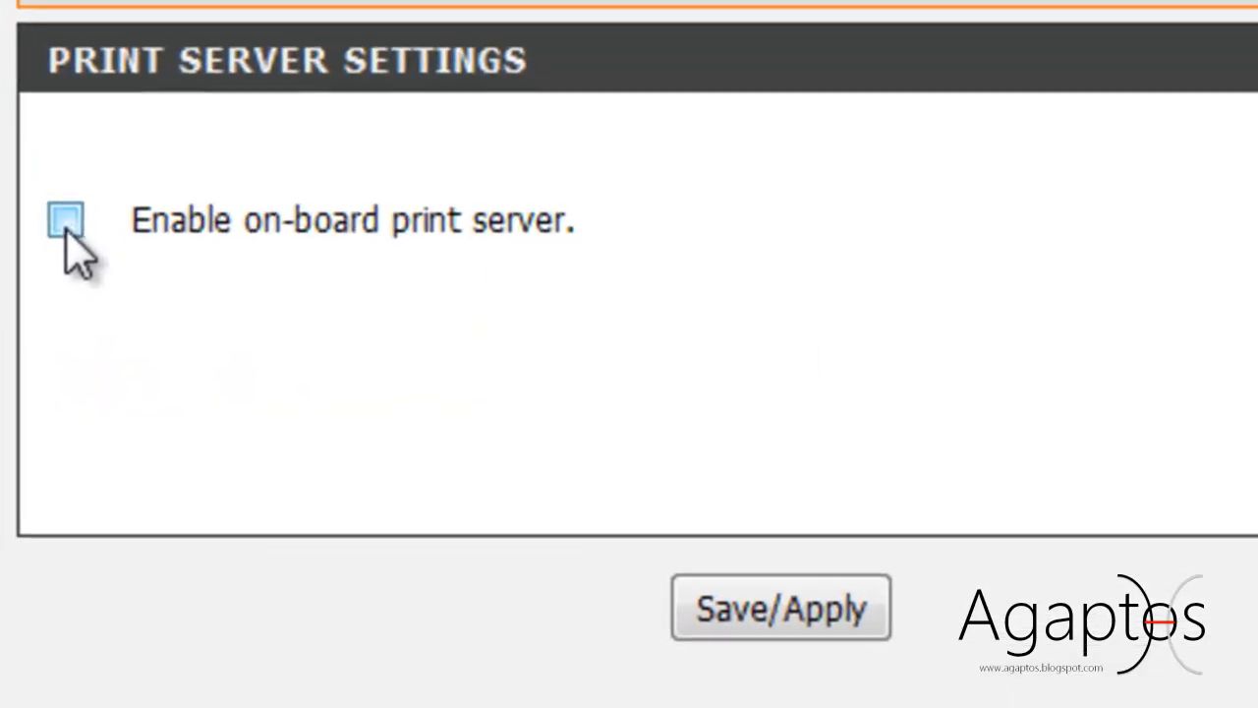
click(65, 219)
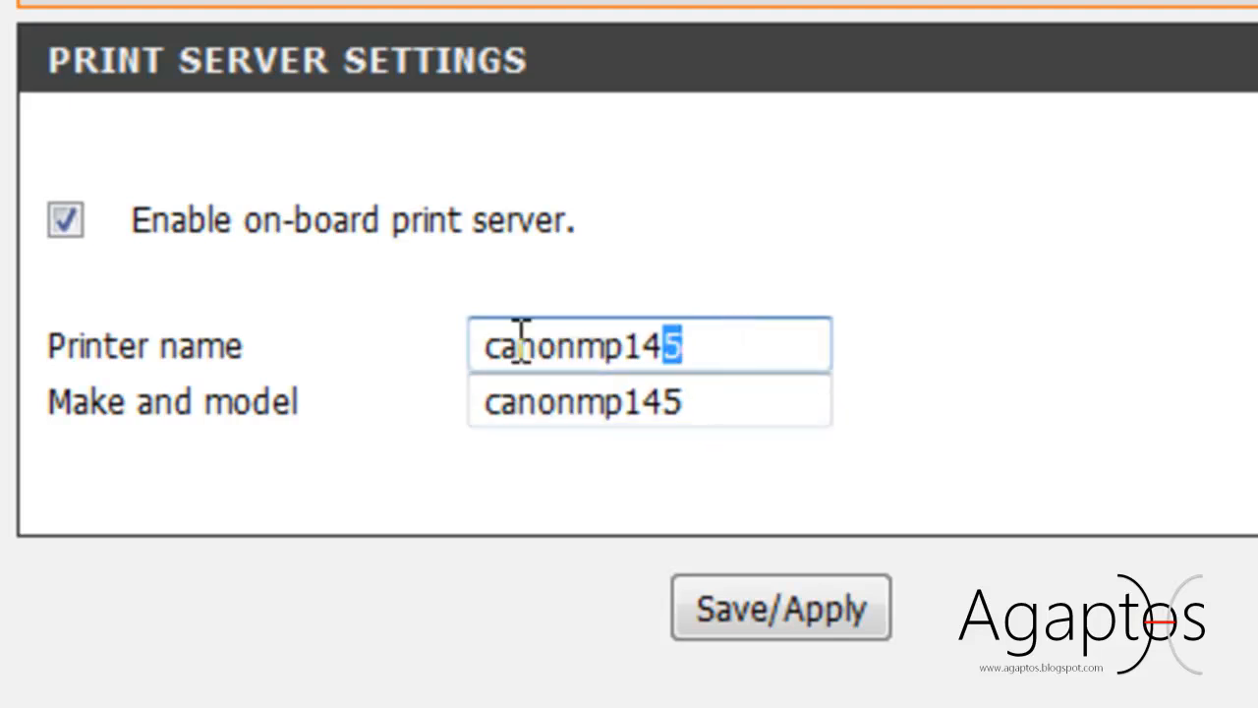
triple_click(649, 344)
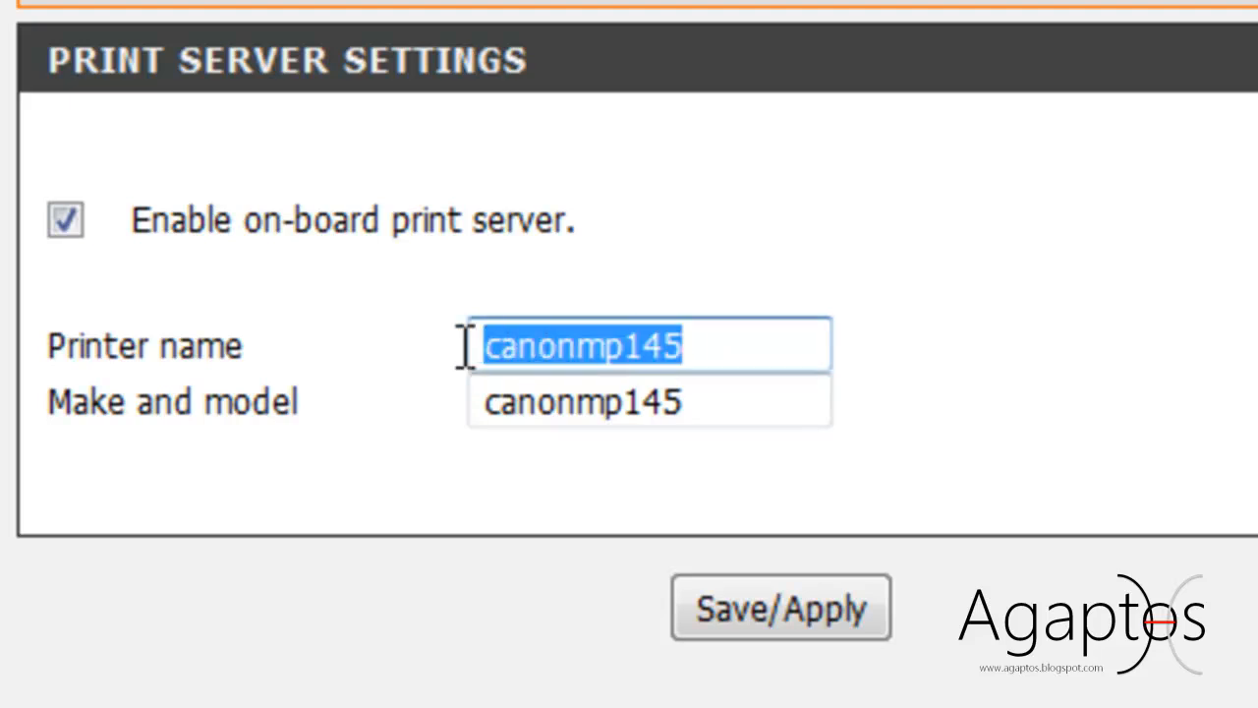
click(536, 345)
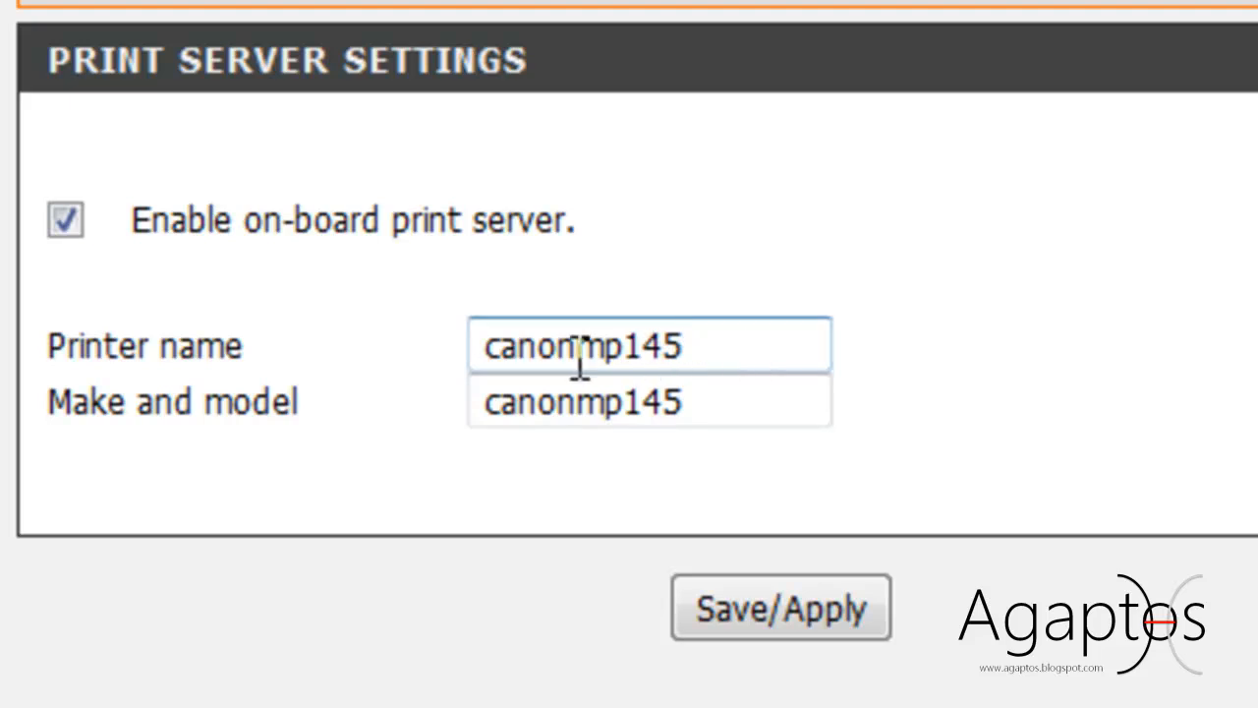
mouse_move(526, 346)
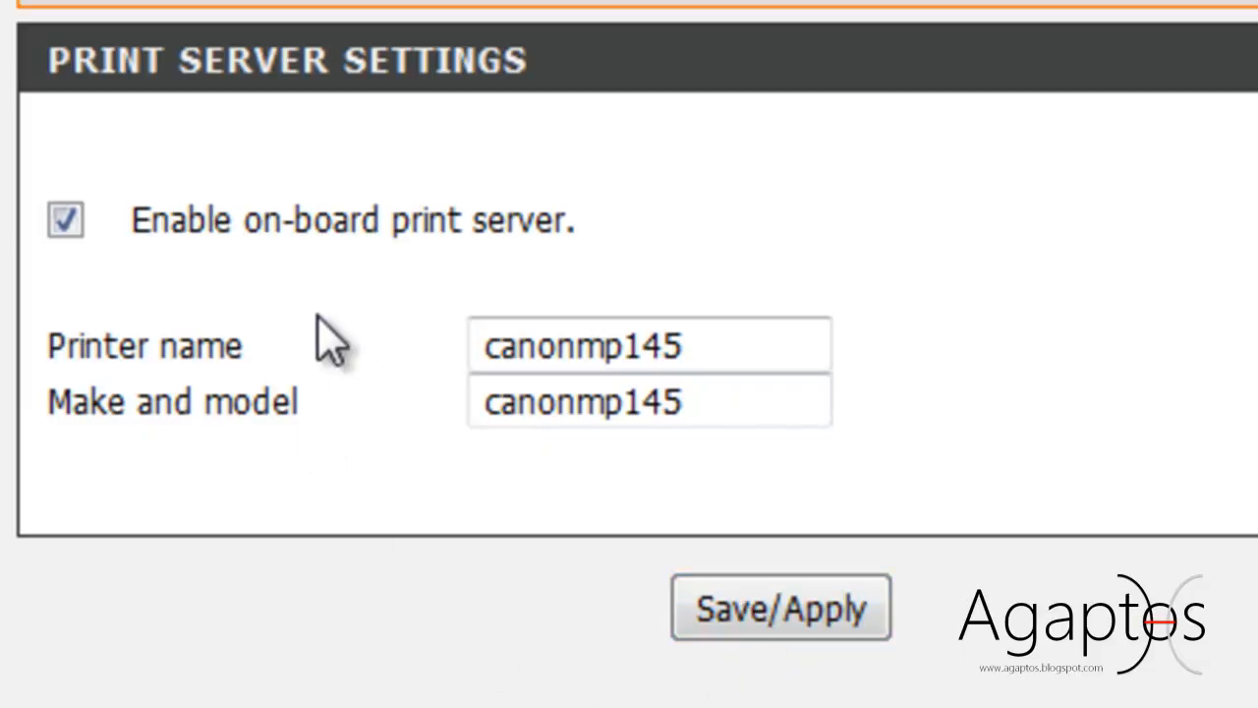
mouse_move(334, 345)
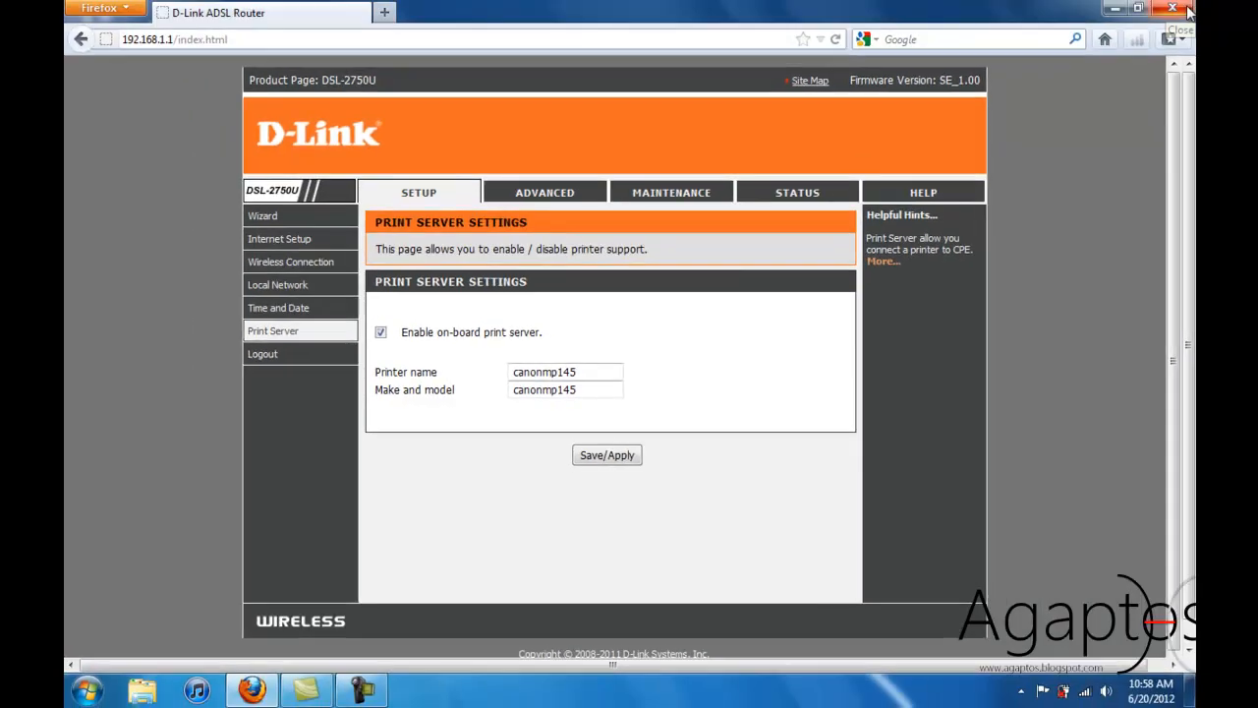
Step: Close Firefox to return to Windows Devices and Printers
click(1172, 7)
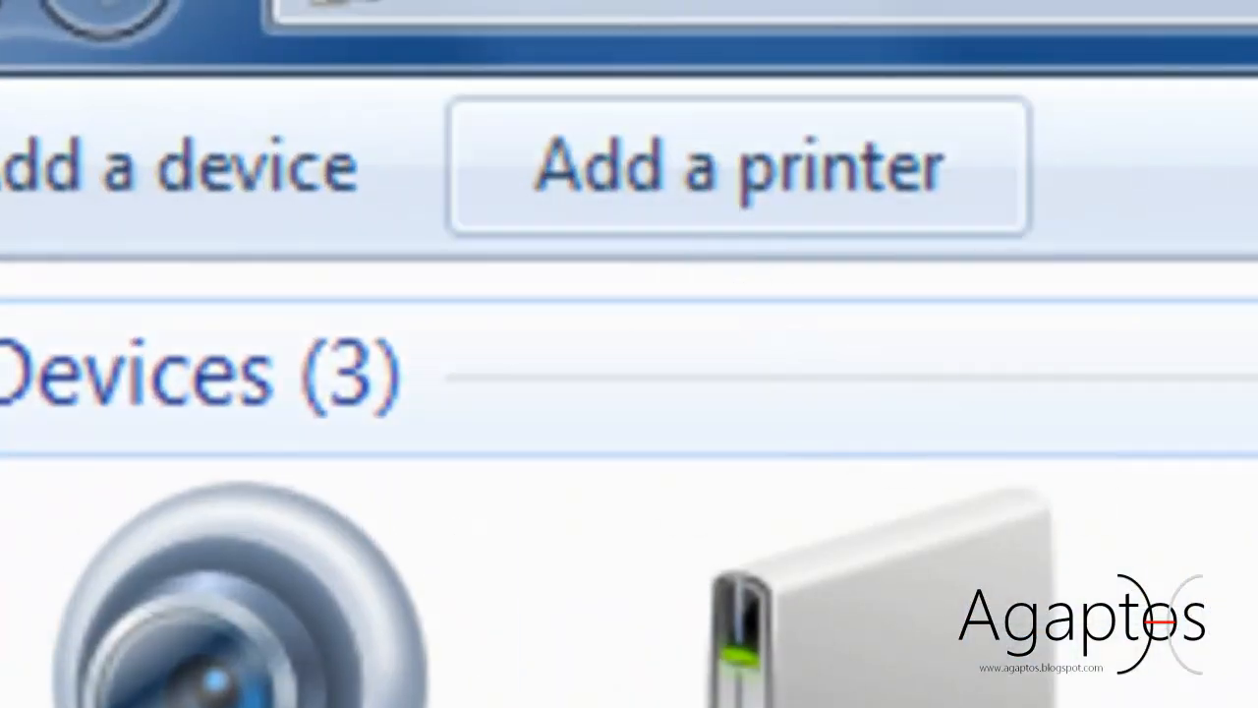
Step: Start the Add Printer wizard for a network printer
click(737, 164)
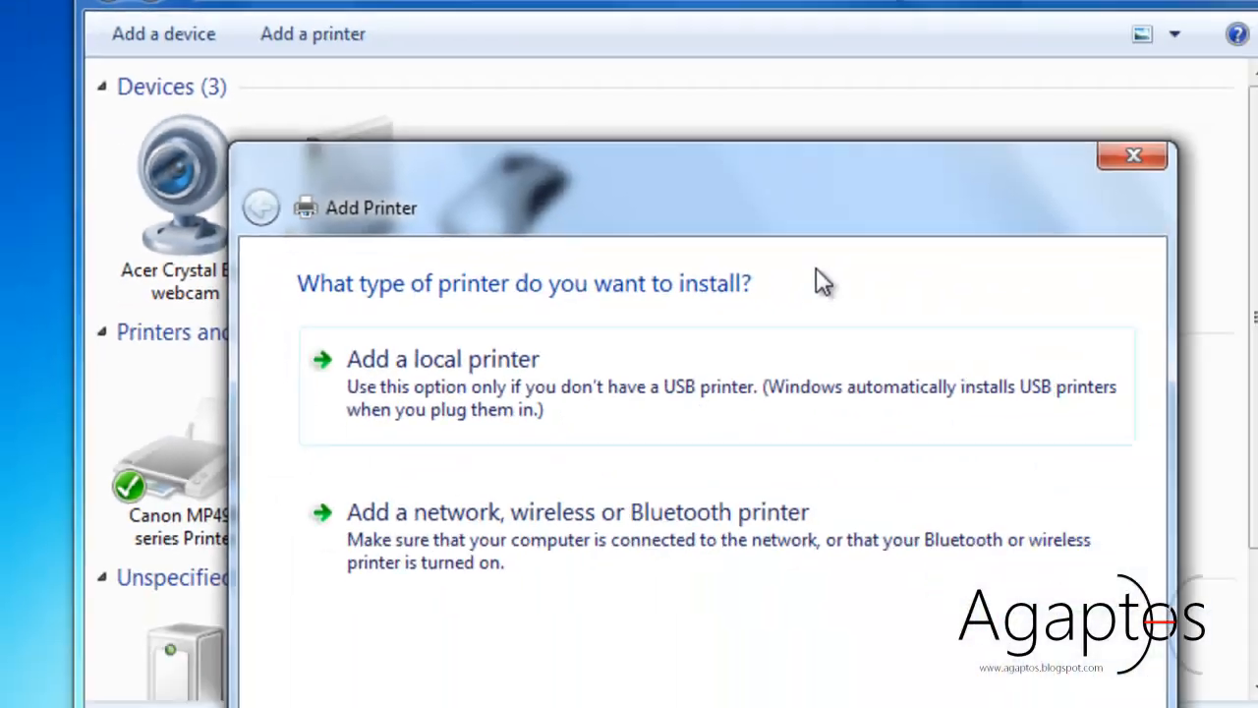
click(579, 511)
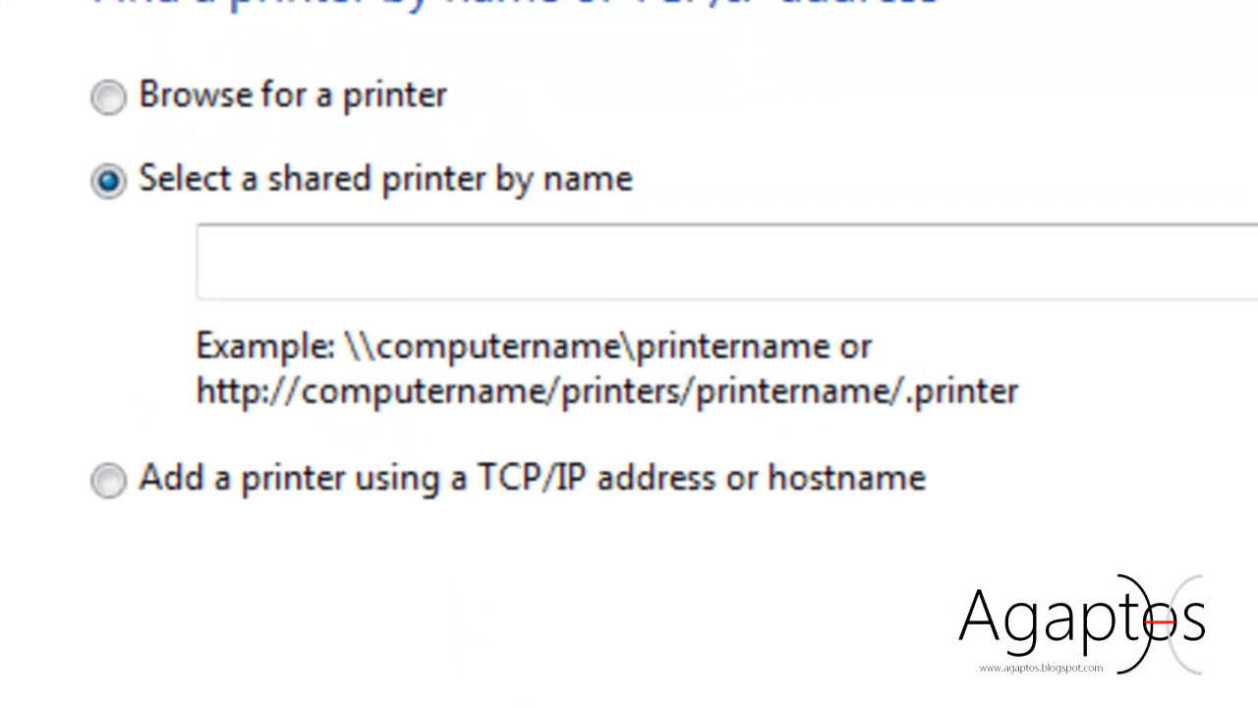
scroll(up, 3)
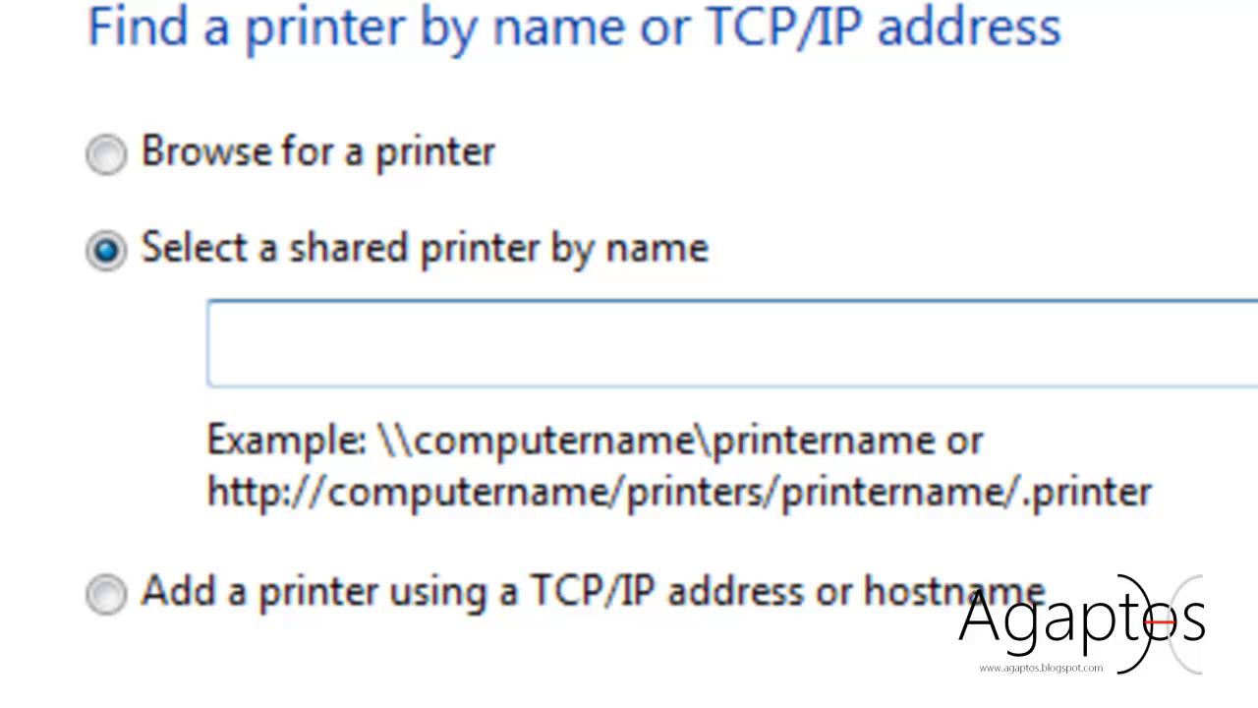
text(htt)
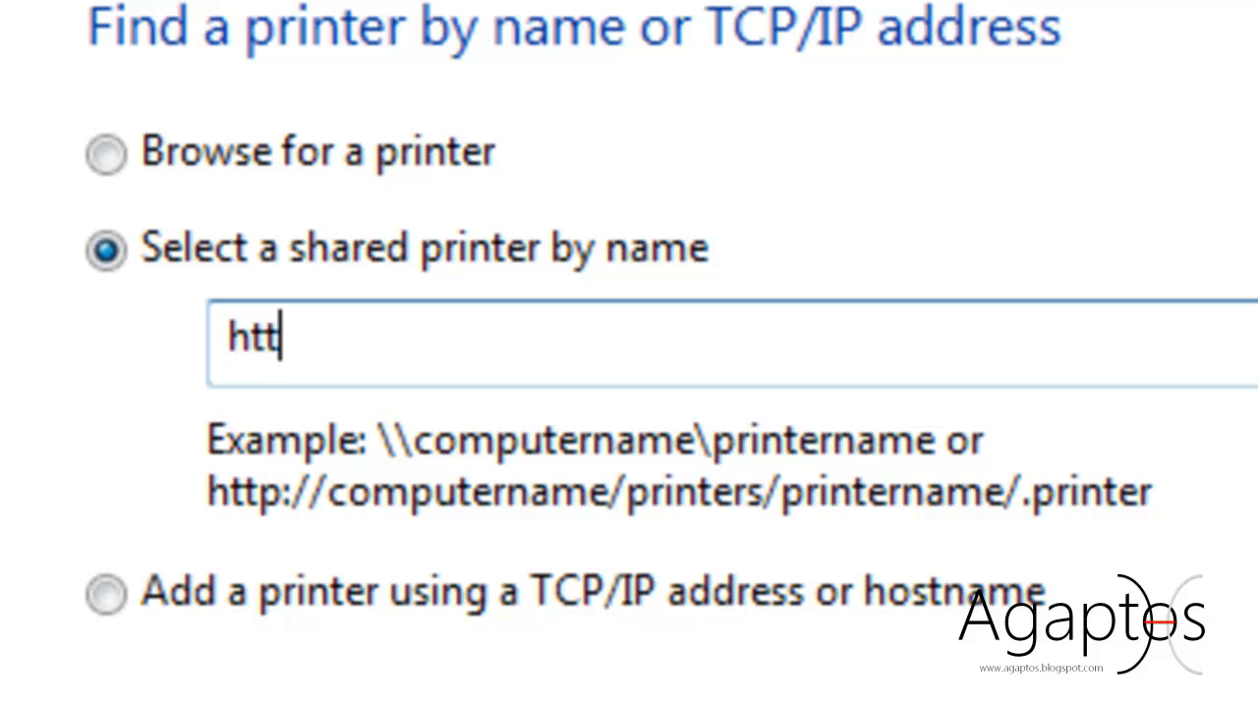
text(p)
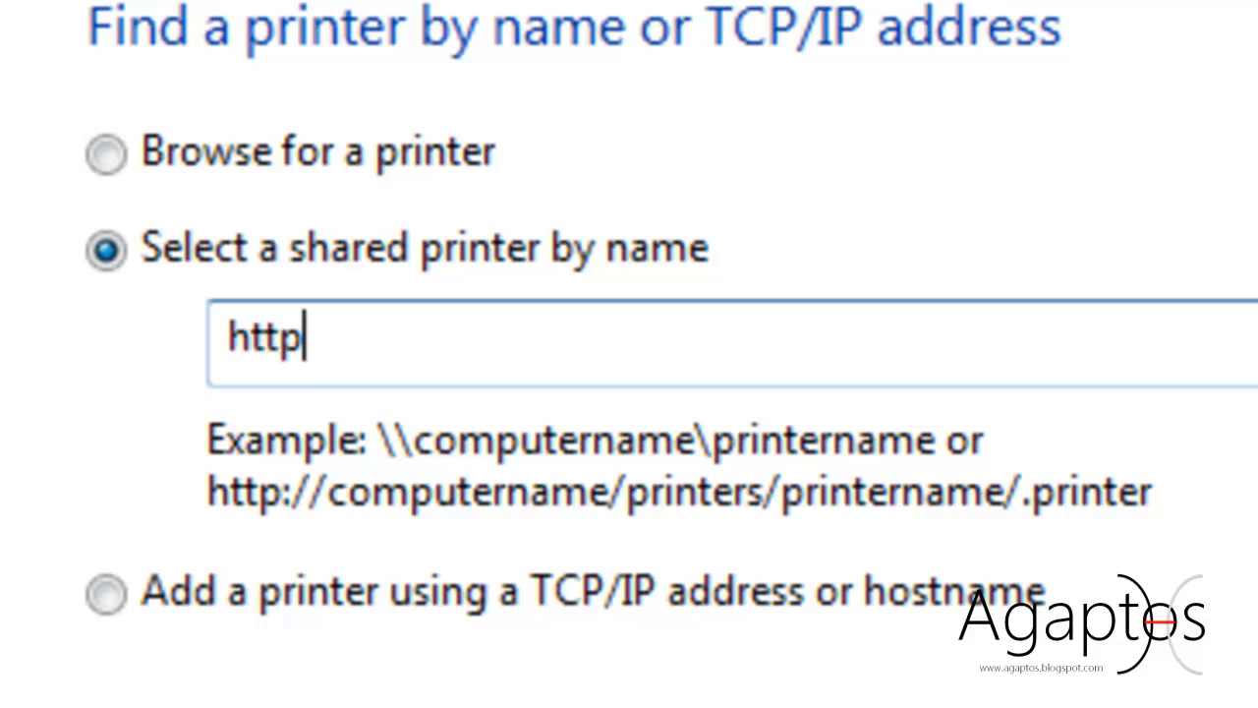
text(://)
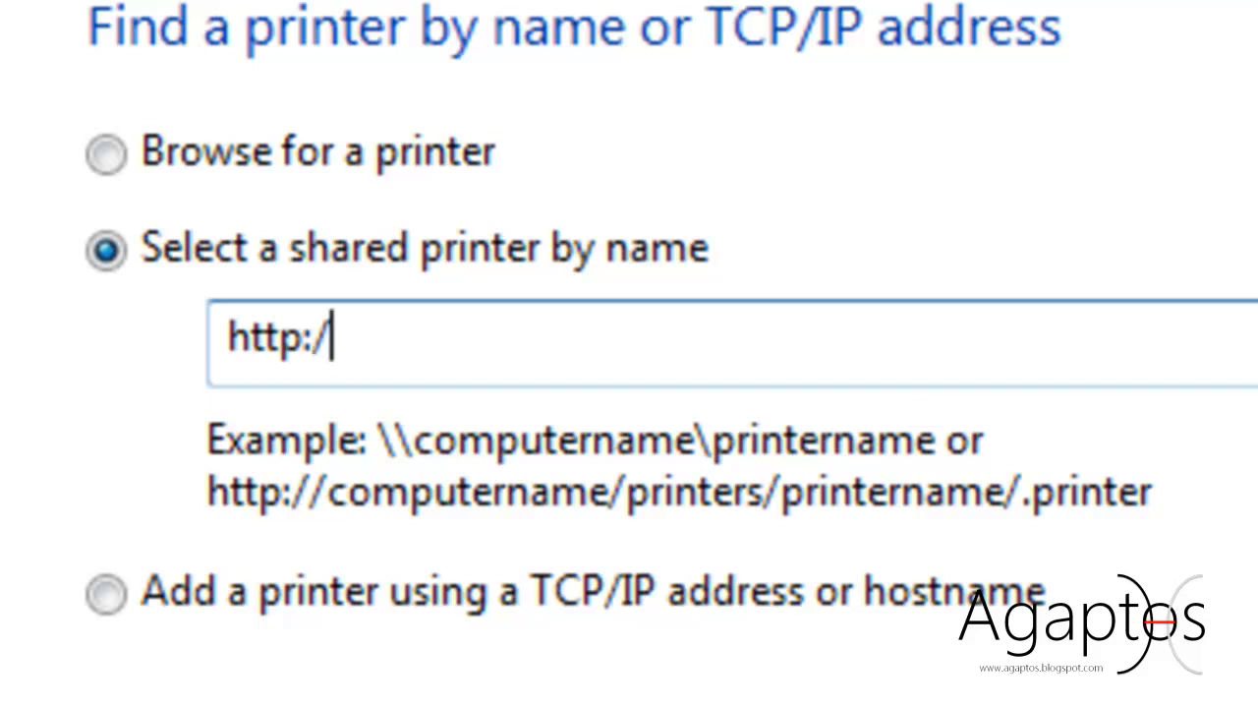
text(/)
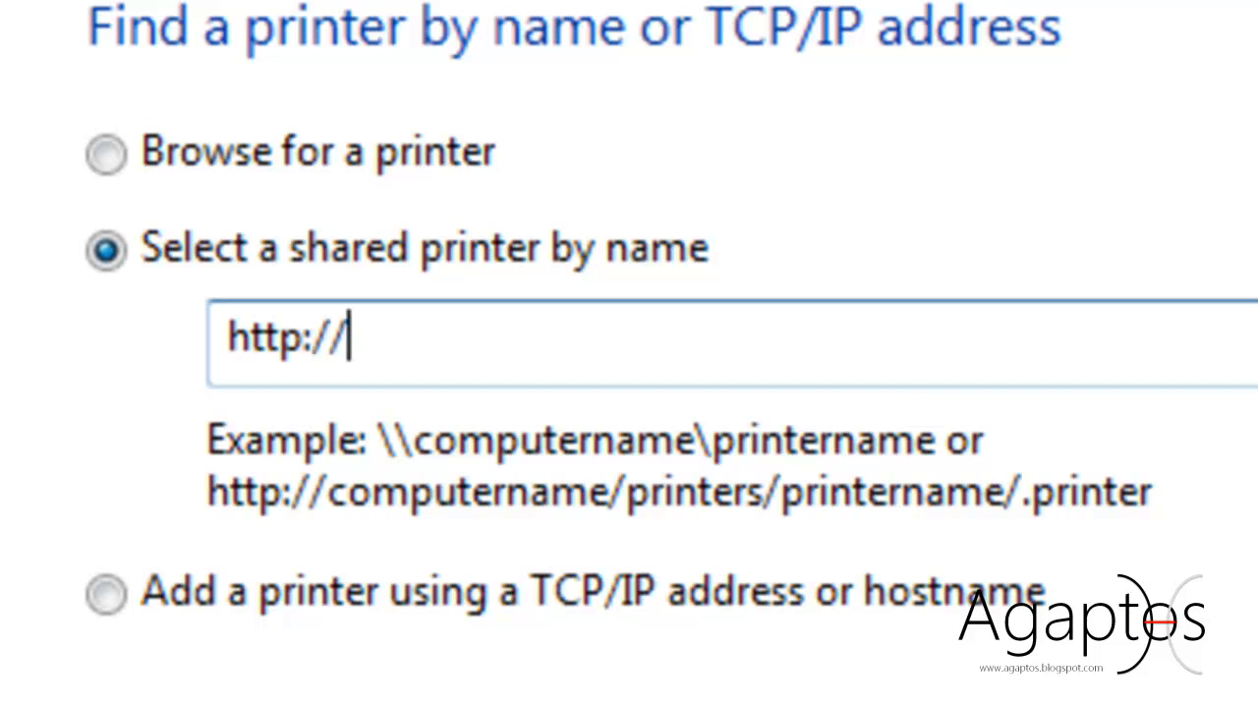
text(192.)
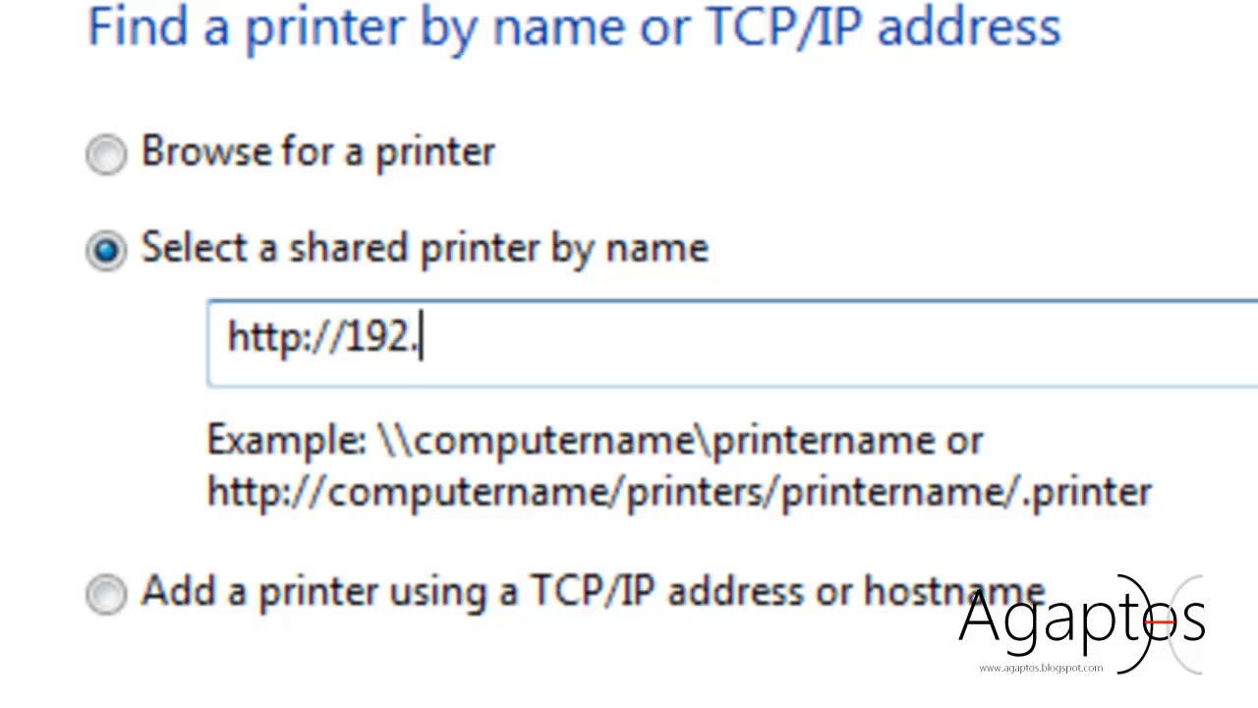
text(168.1.)
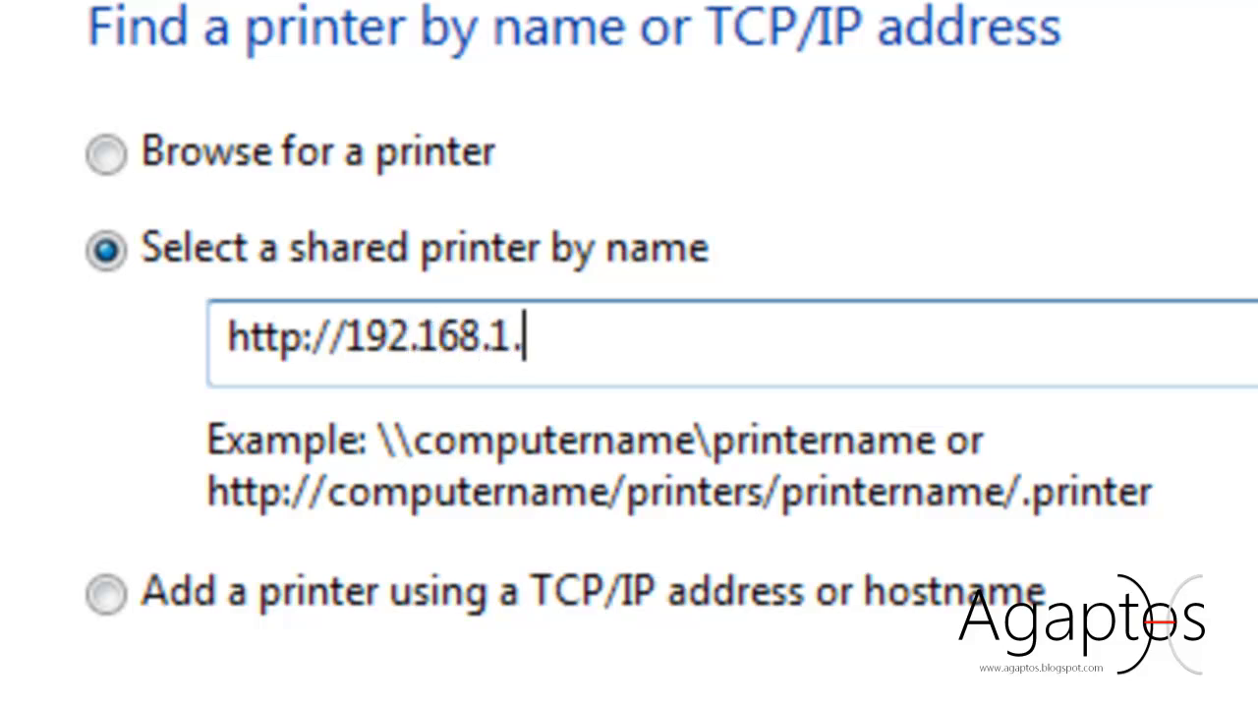
text(1)
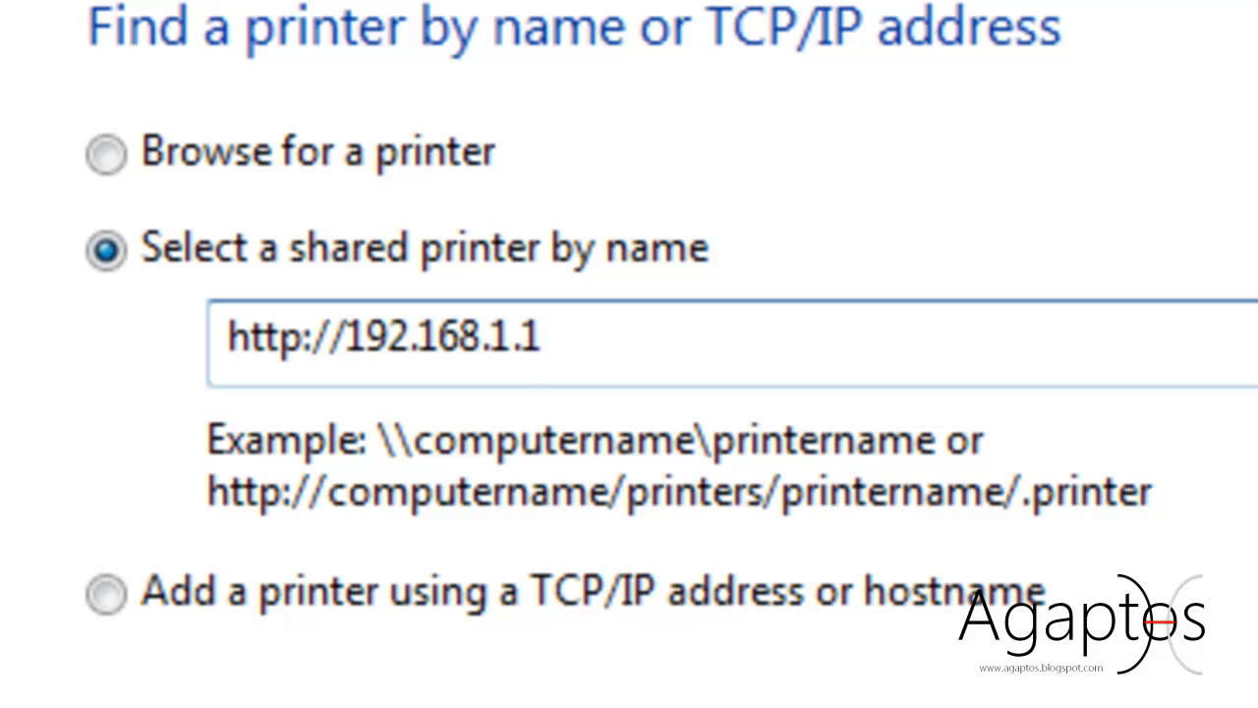
text(:)
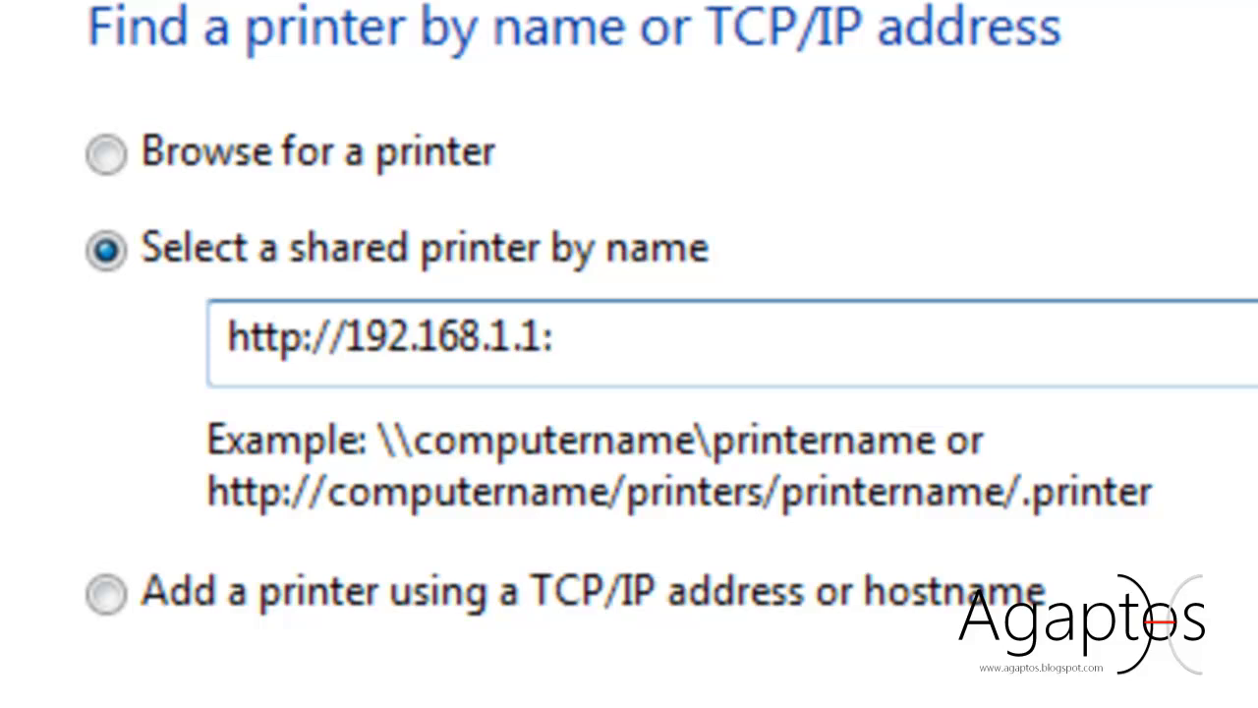
text(631/)
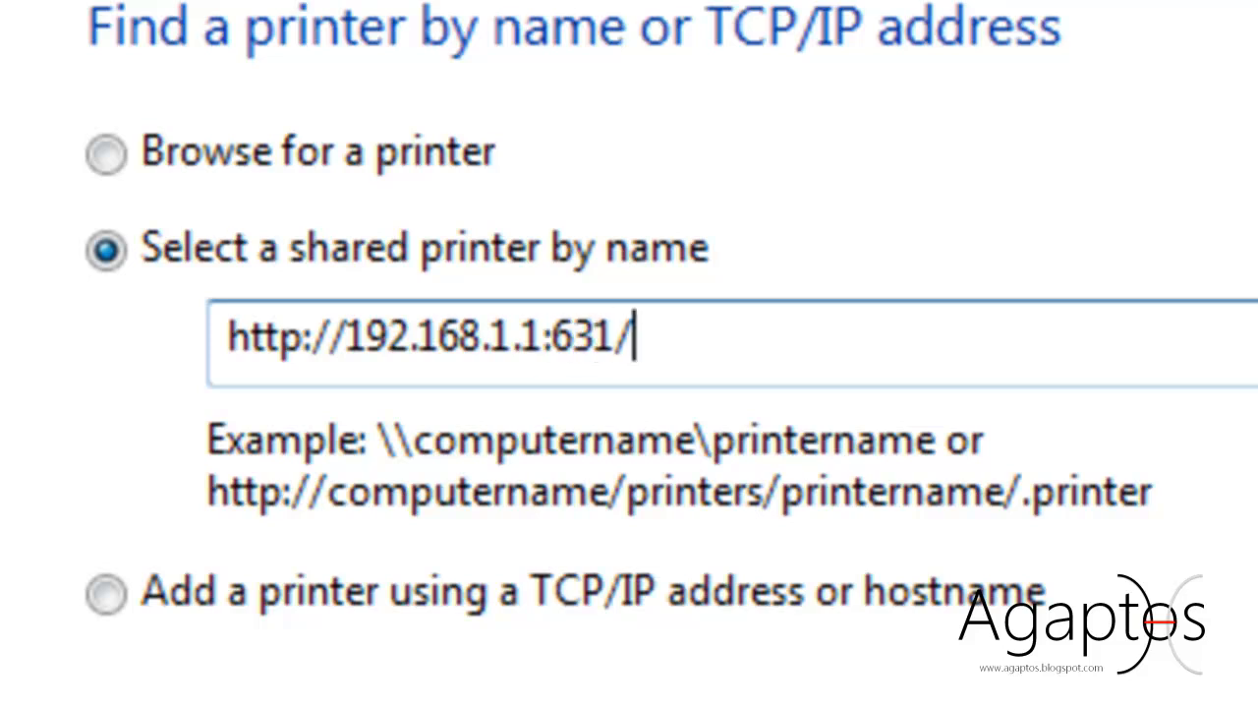
text(printe)
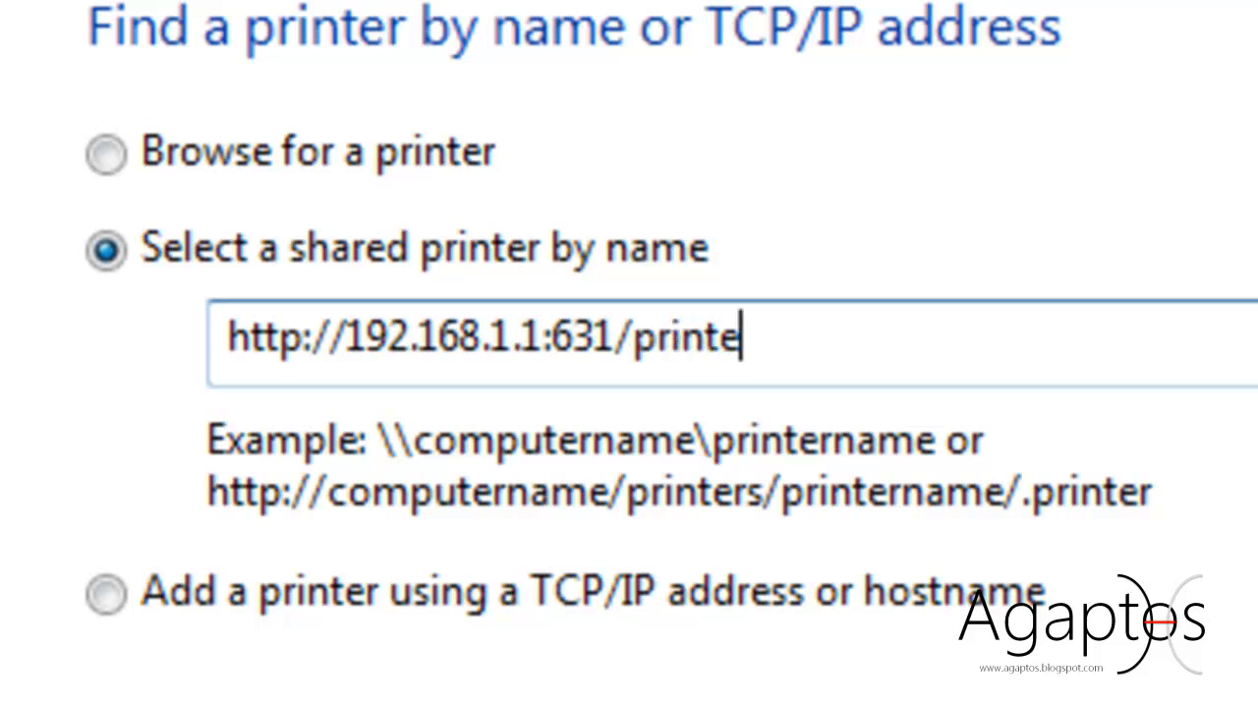
text(rs/)
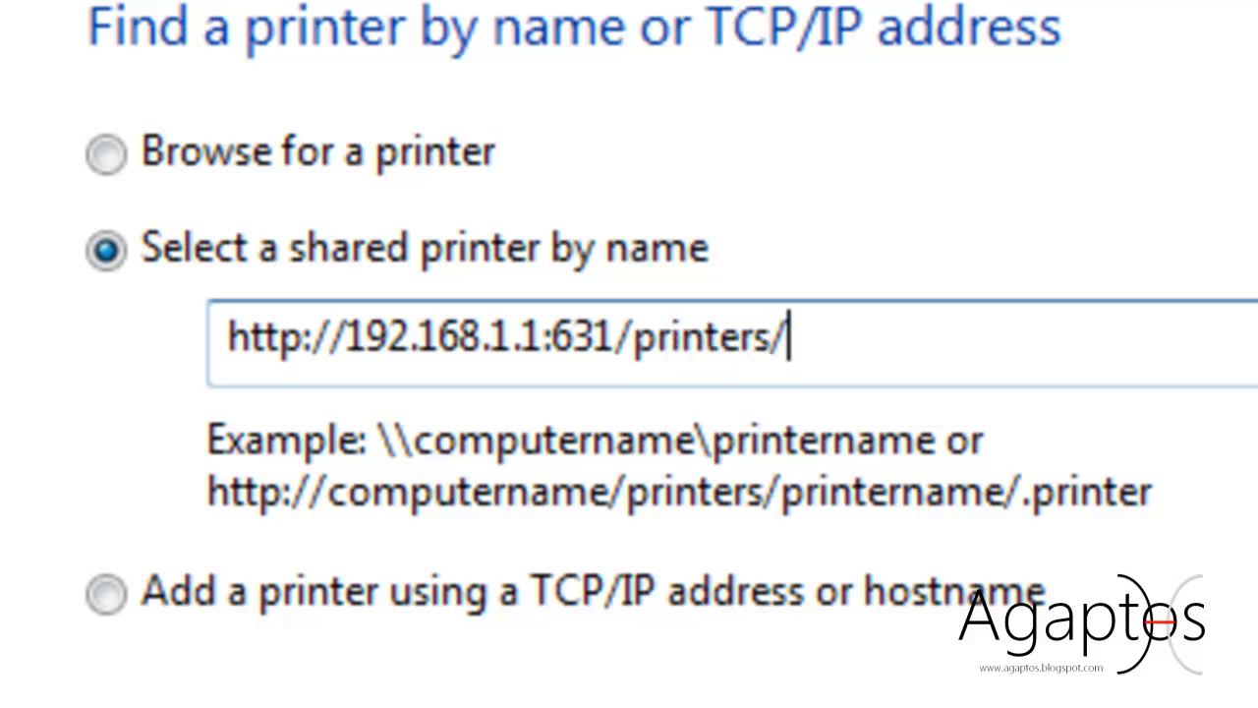
text(canon)
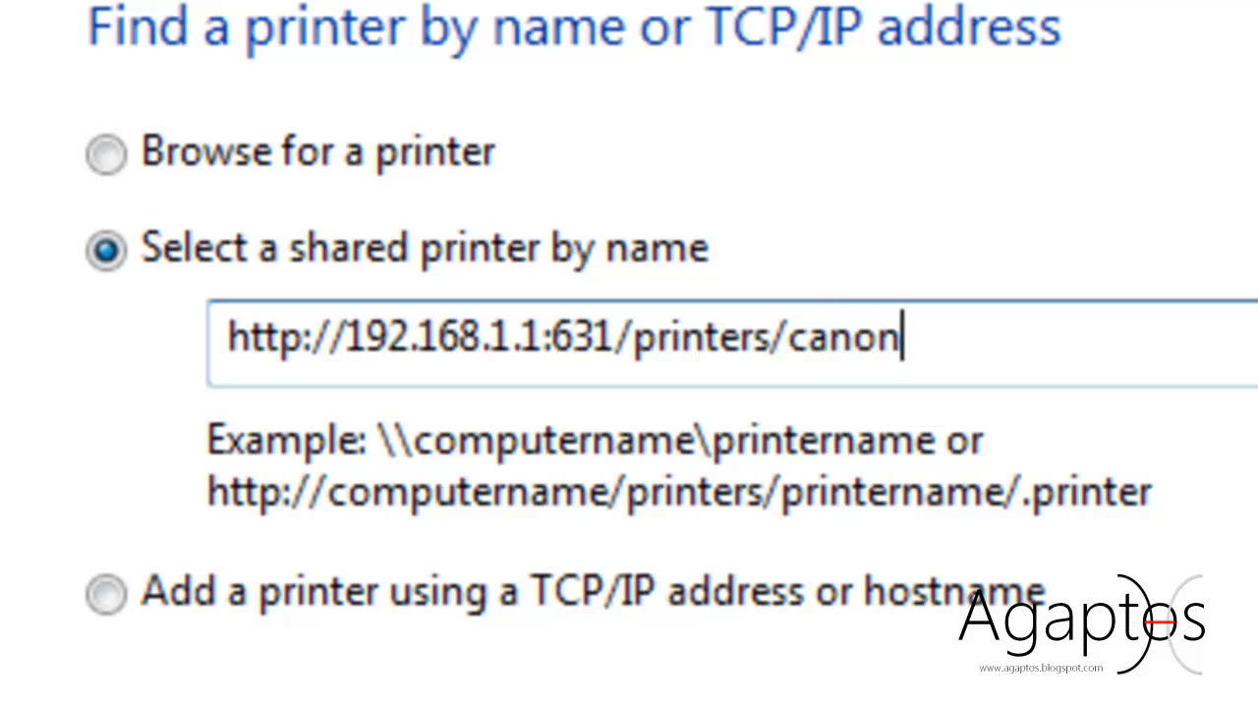
text(mp145)
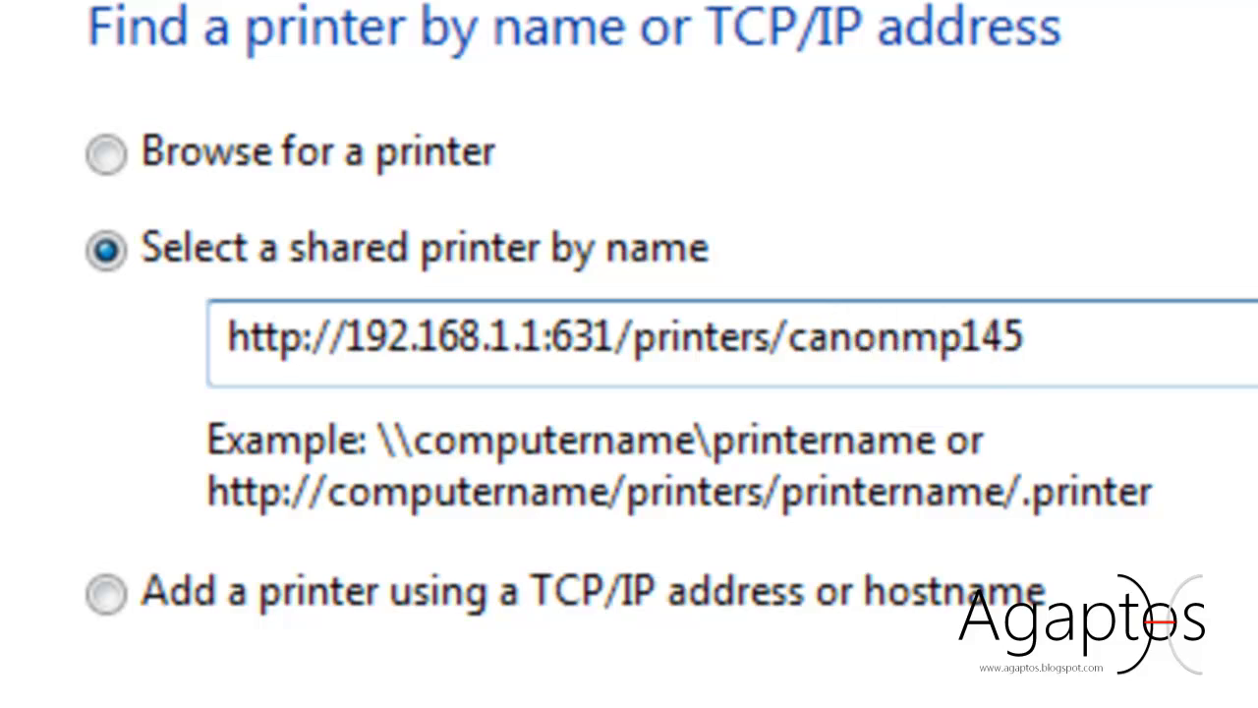
double_click(904, 336)
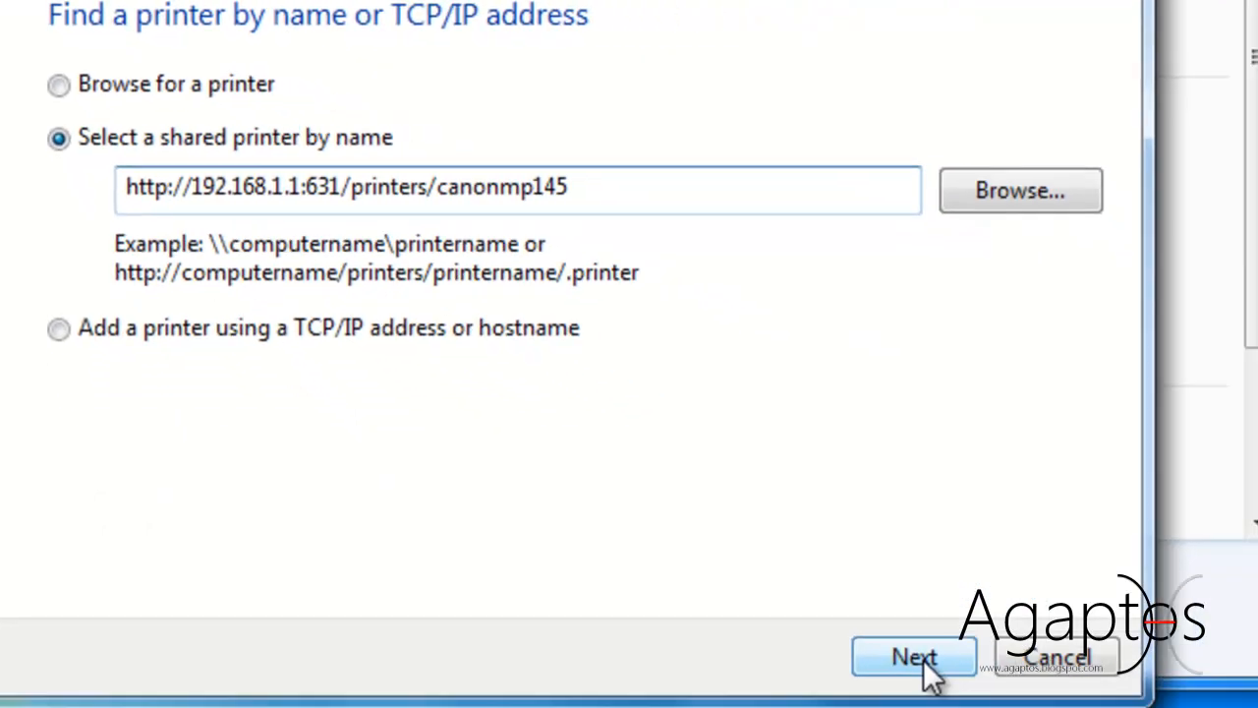
Step: Connect to canonmp145 and pick the Canon Inkjet MP140 series driver
click(914, 657)
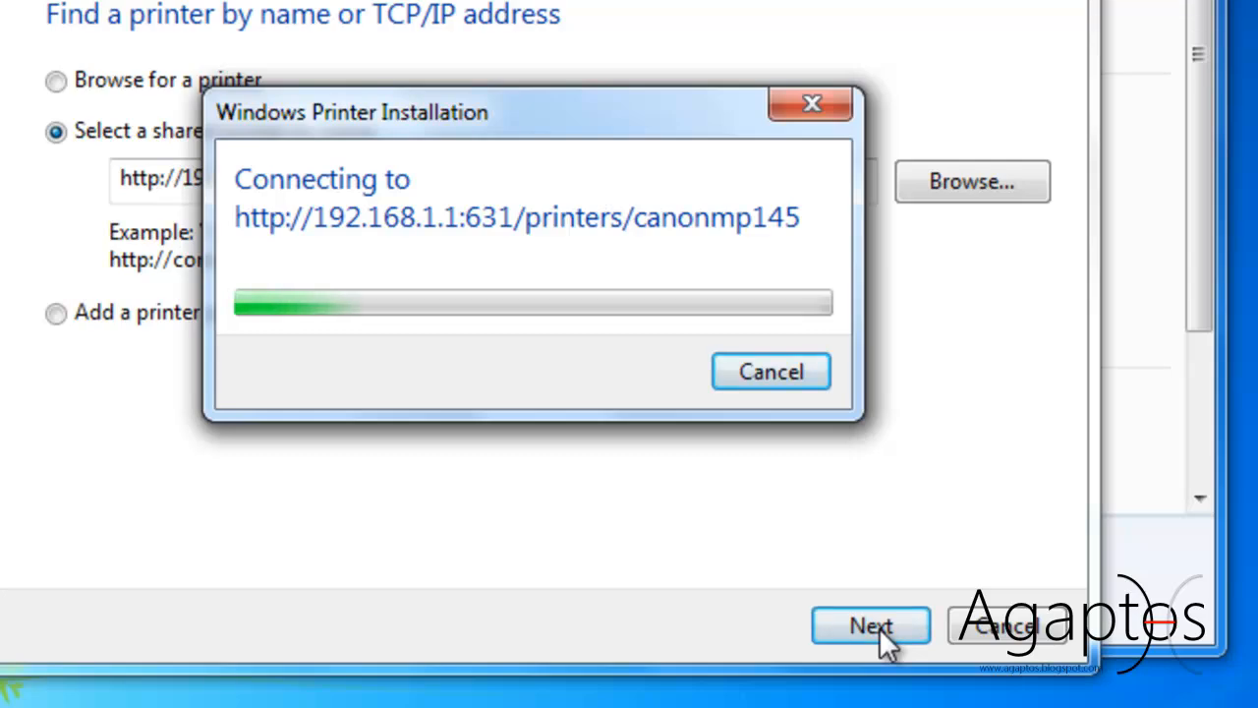
click(870, 626)
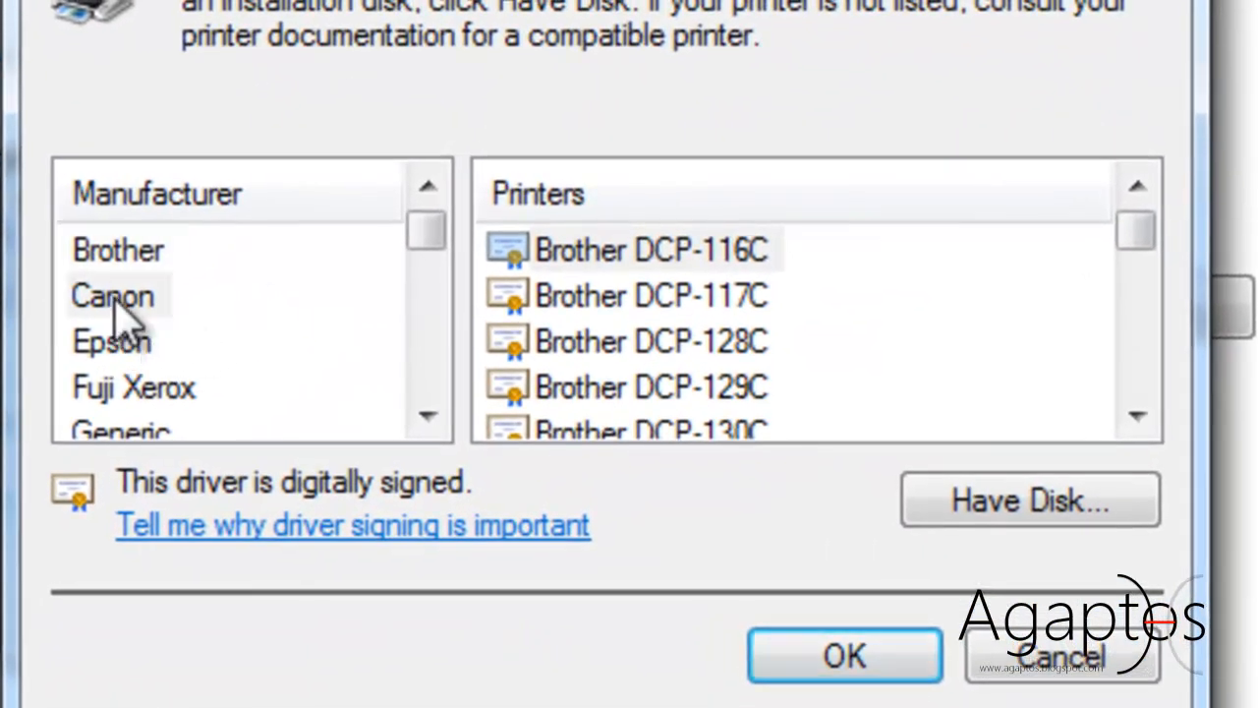
click(111, 295)
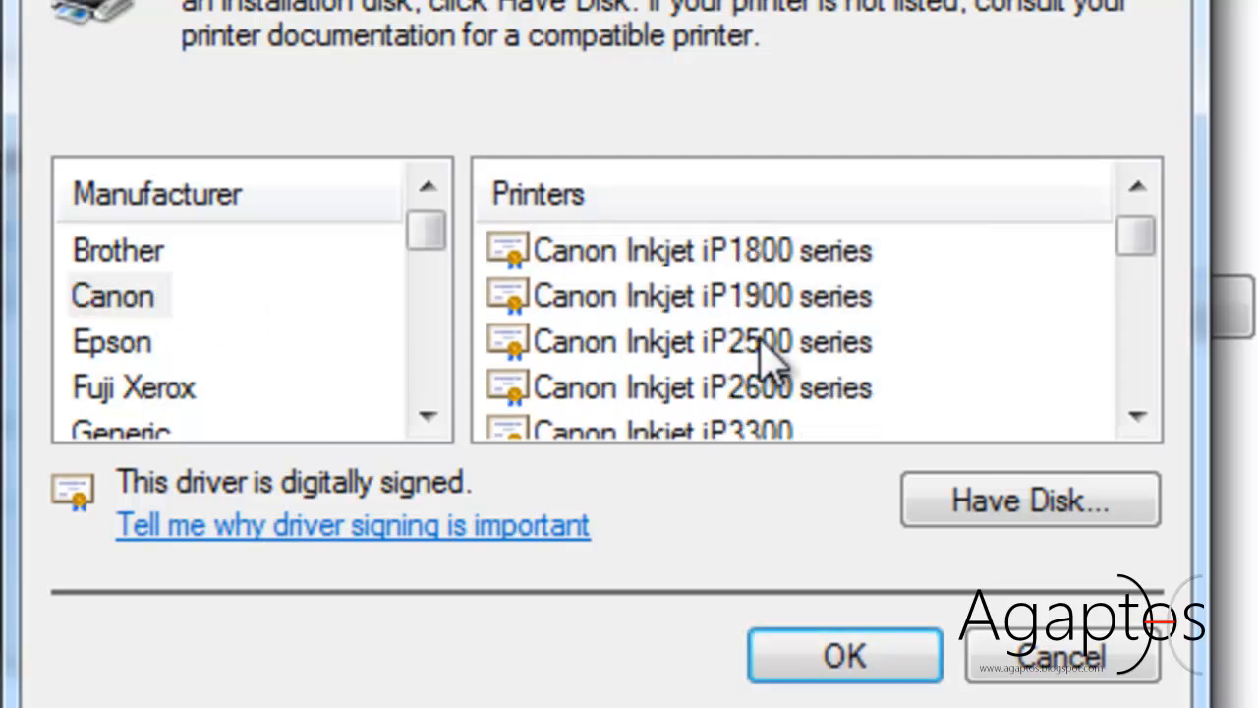
scroll(down, 3)
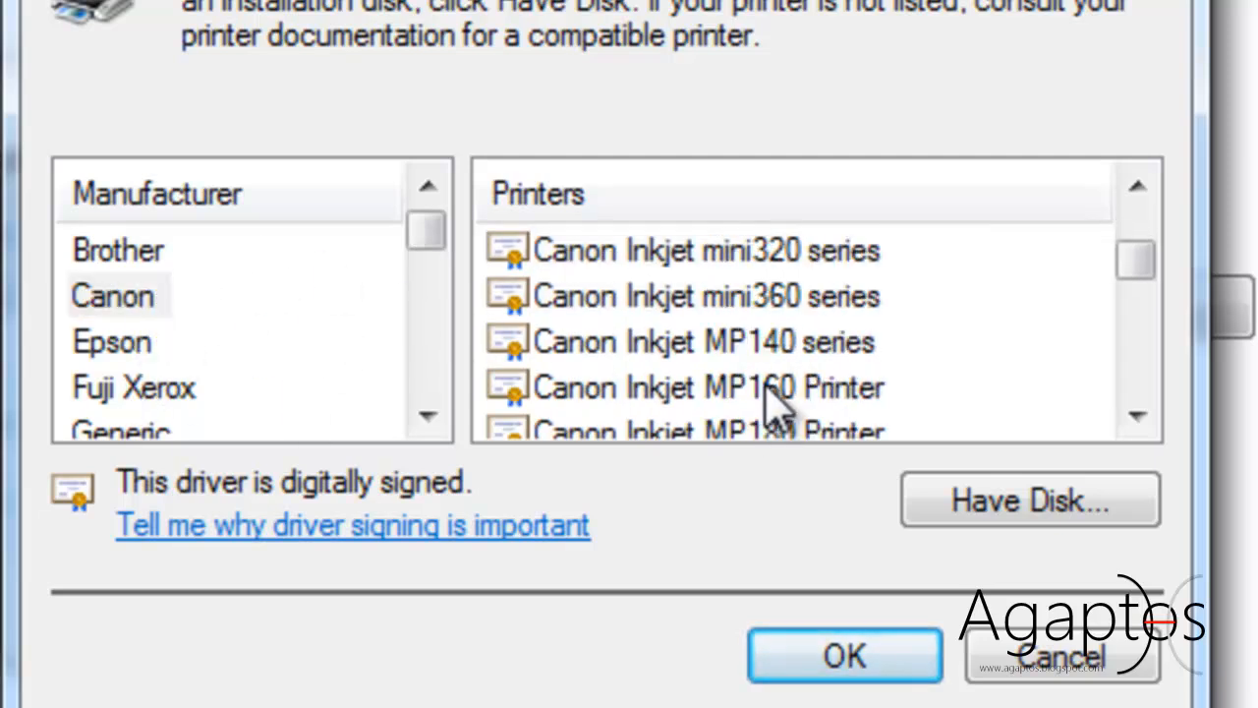
mouse_move(786, 359)
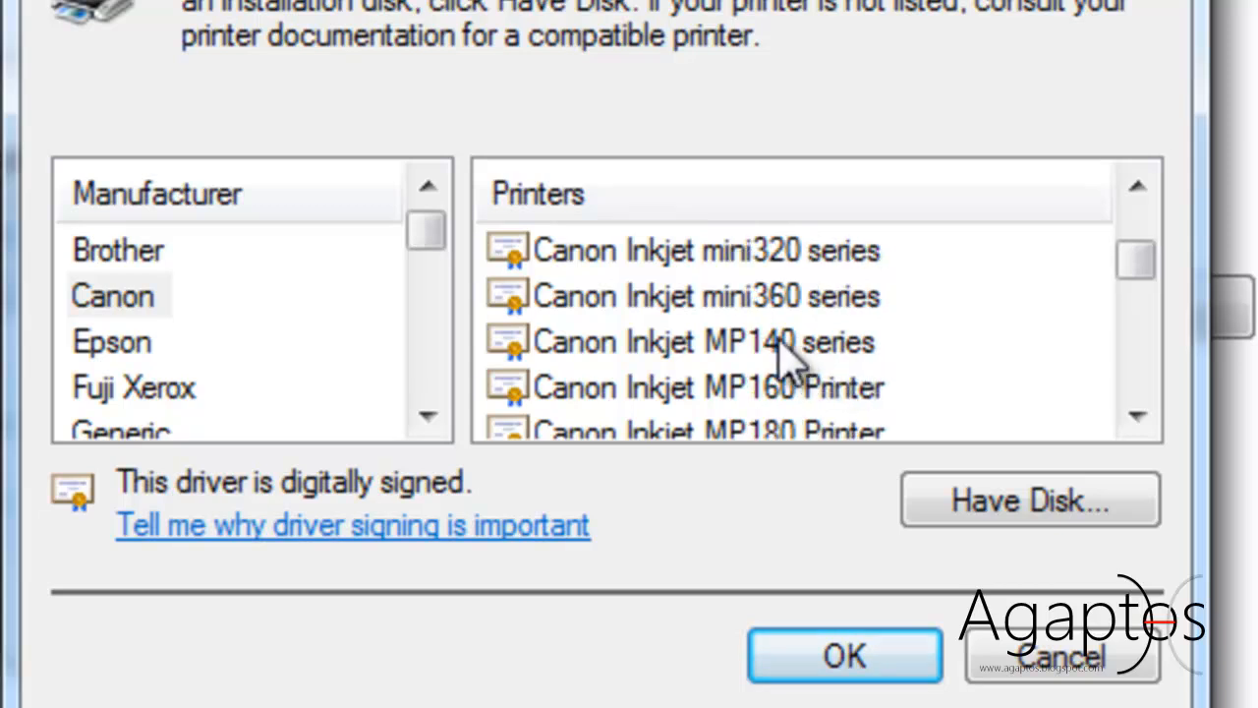
click(703, 341)
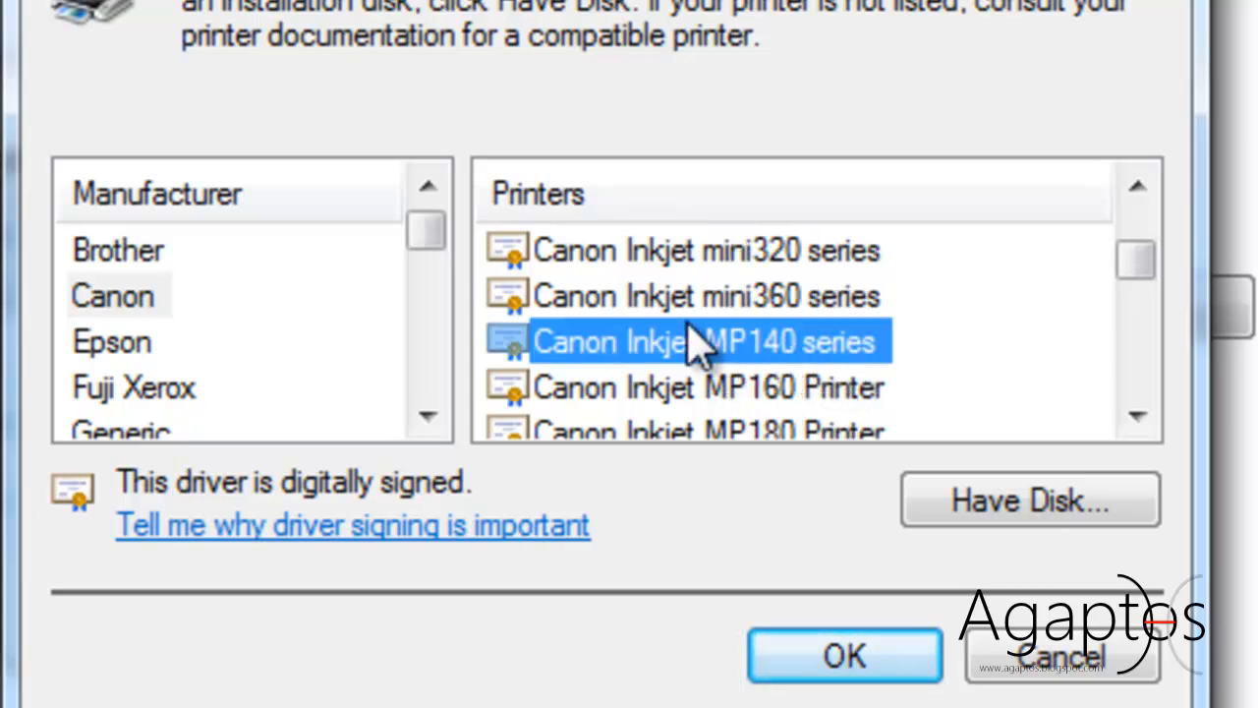
mouse_move(1012, 609)
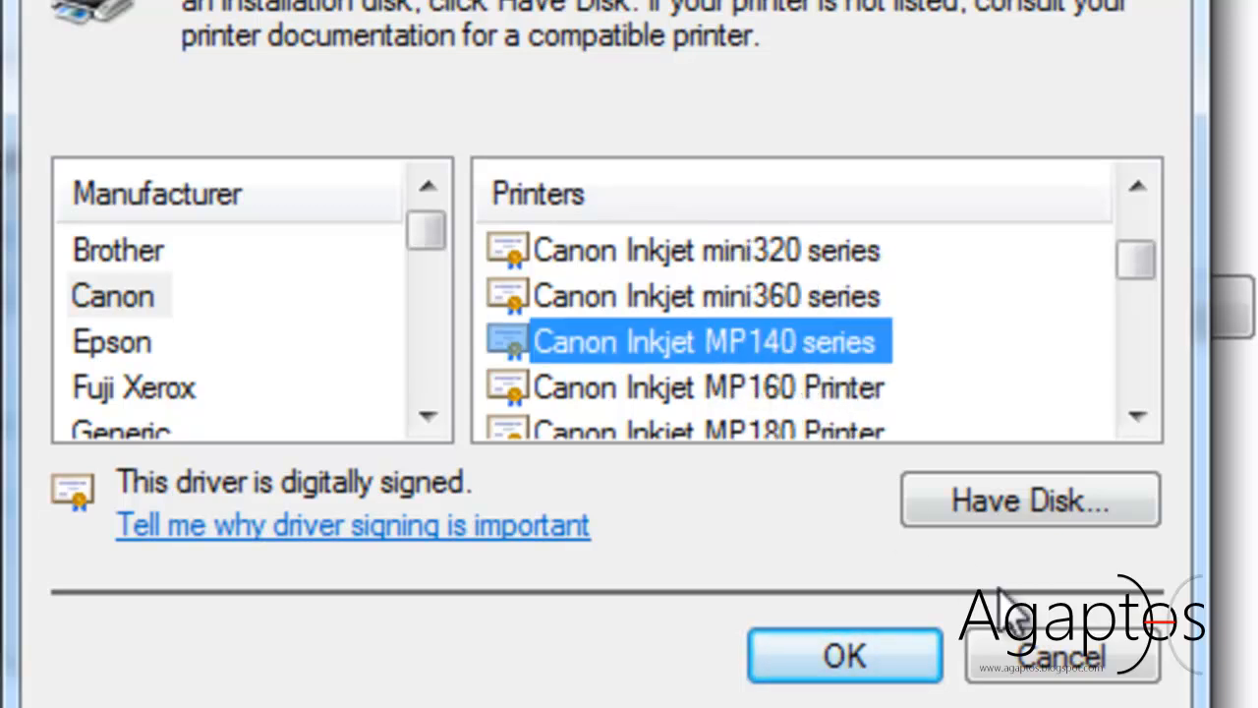
click(844, 655)
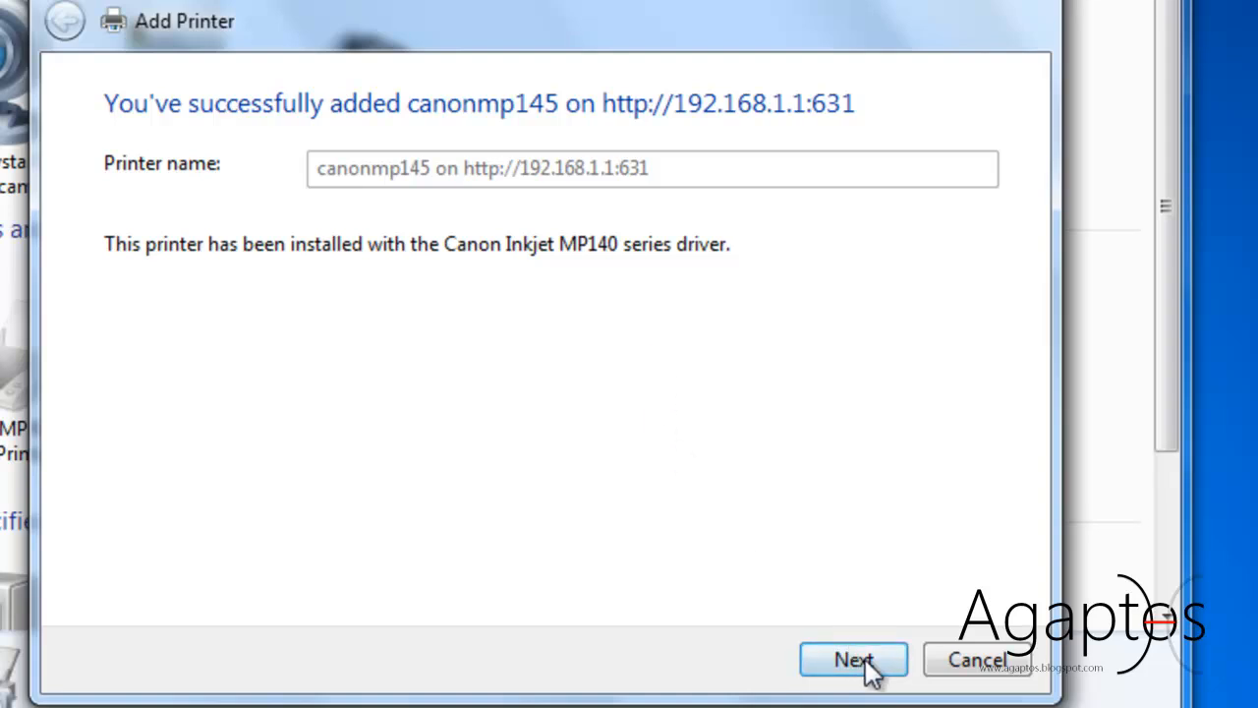
Step: Print a test page to canonmp145, dismiss the notice, and finish the wizard
click(854, 659)
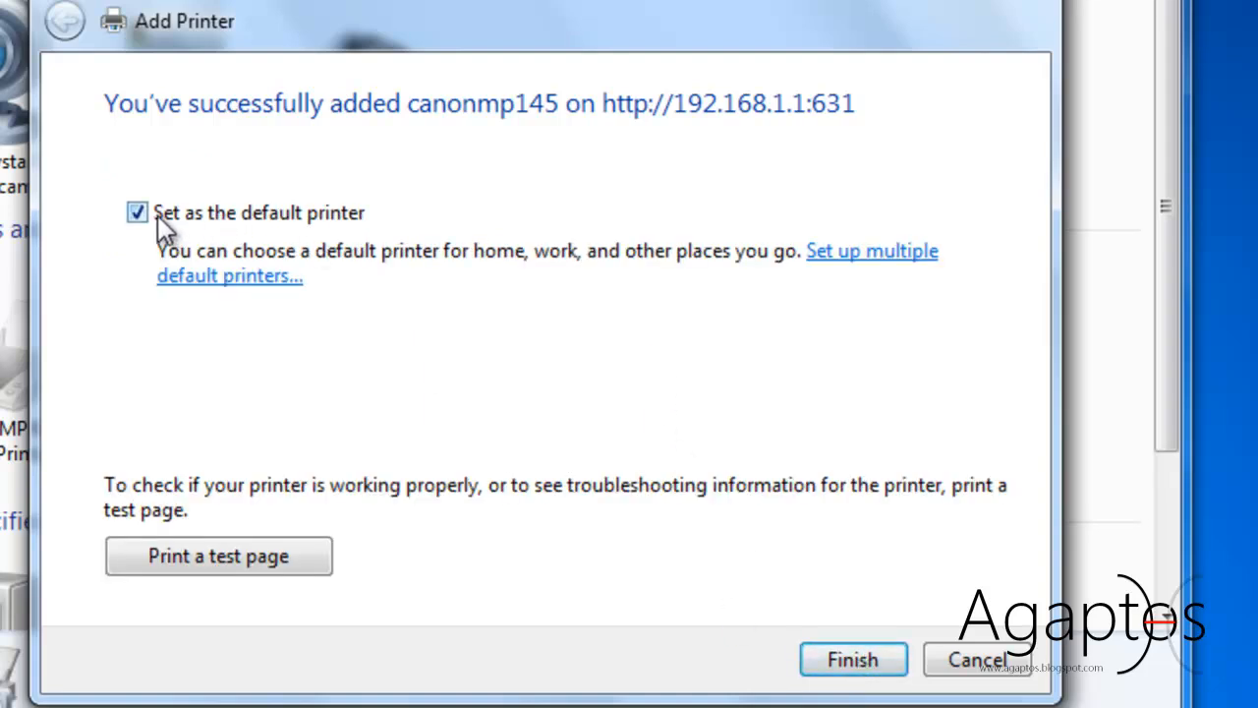
mouse_move(284, 492)
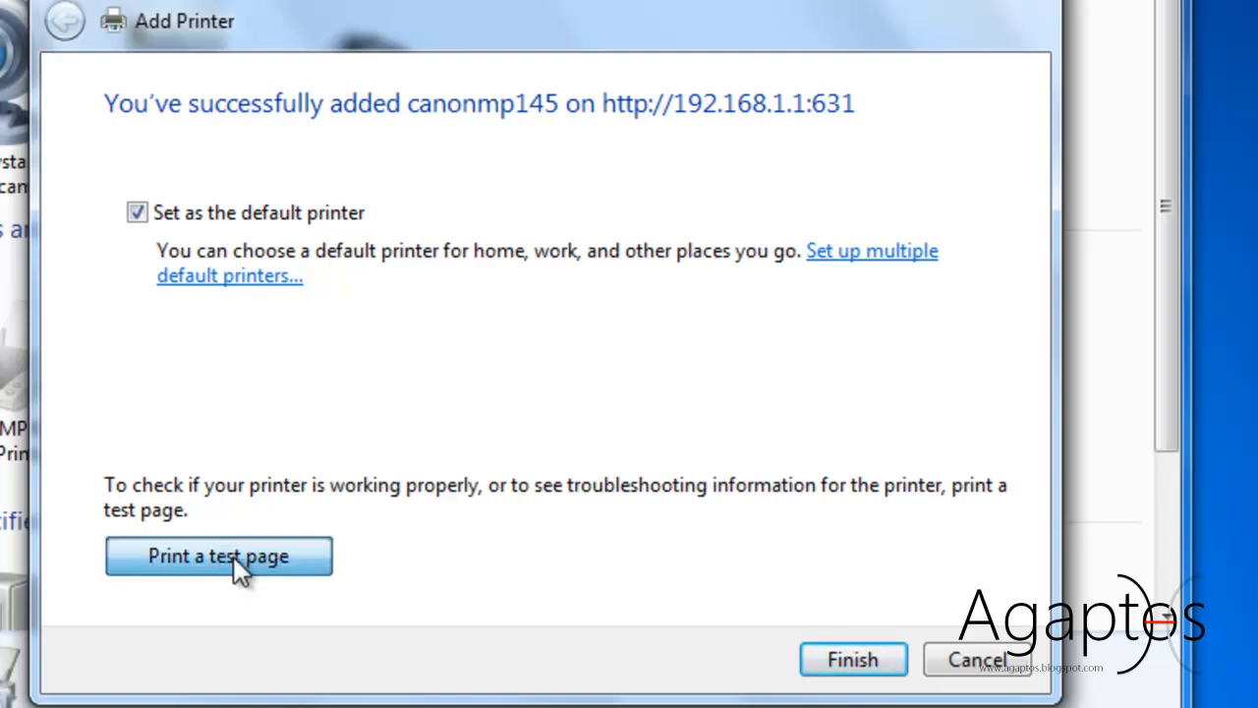
click(218, 555)
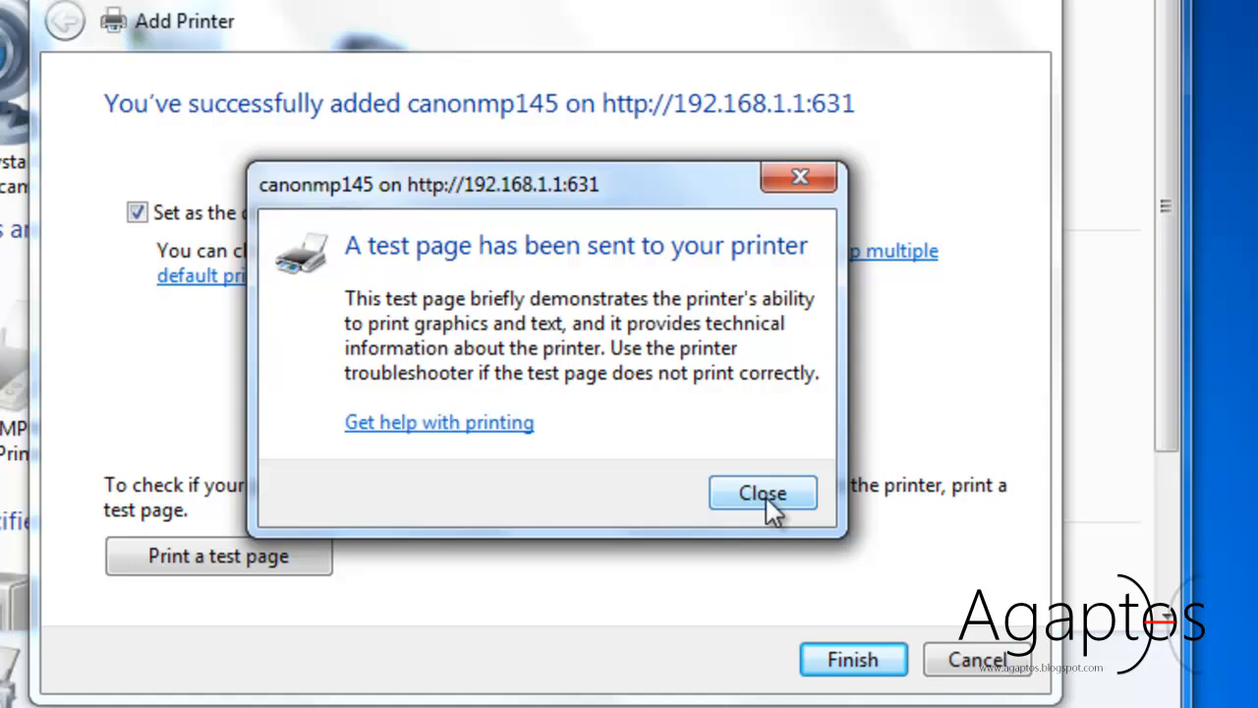
click(762, 493)
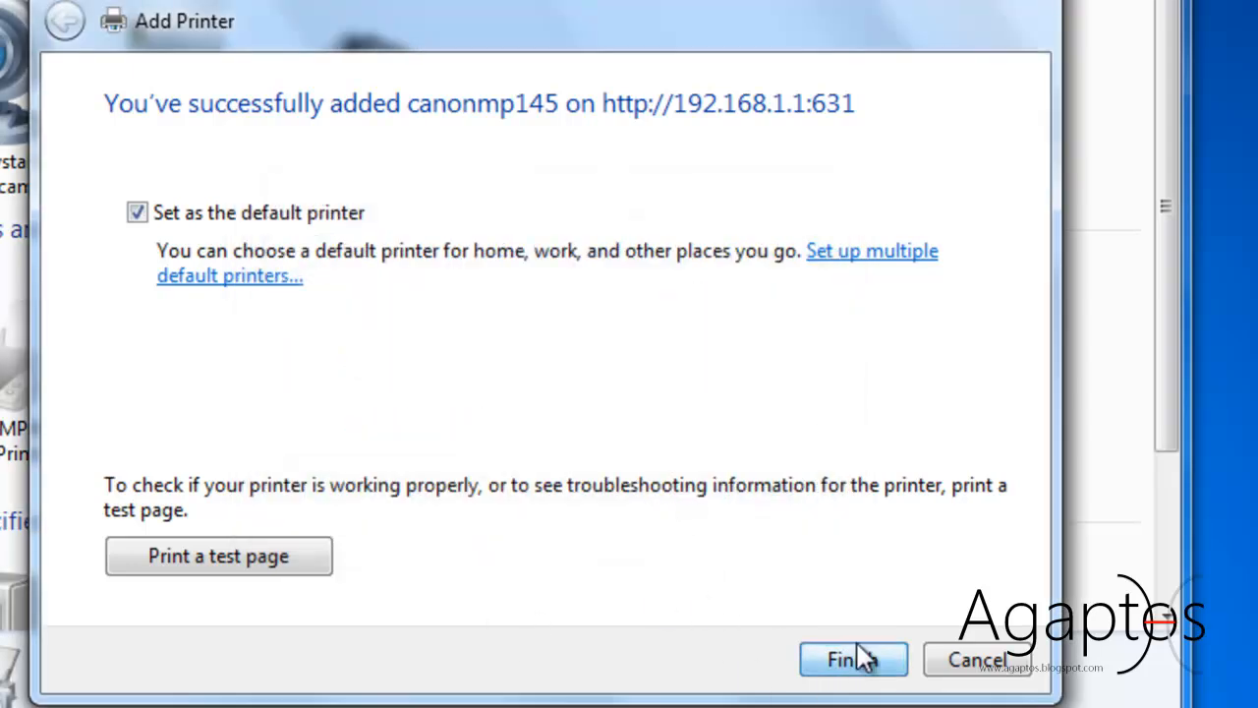
click(853, 659)
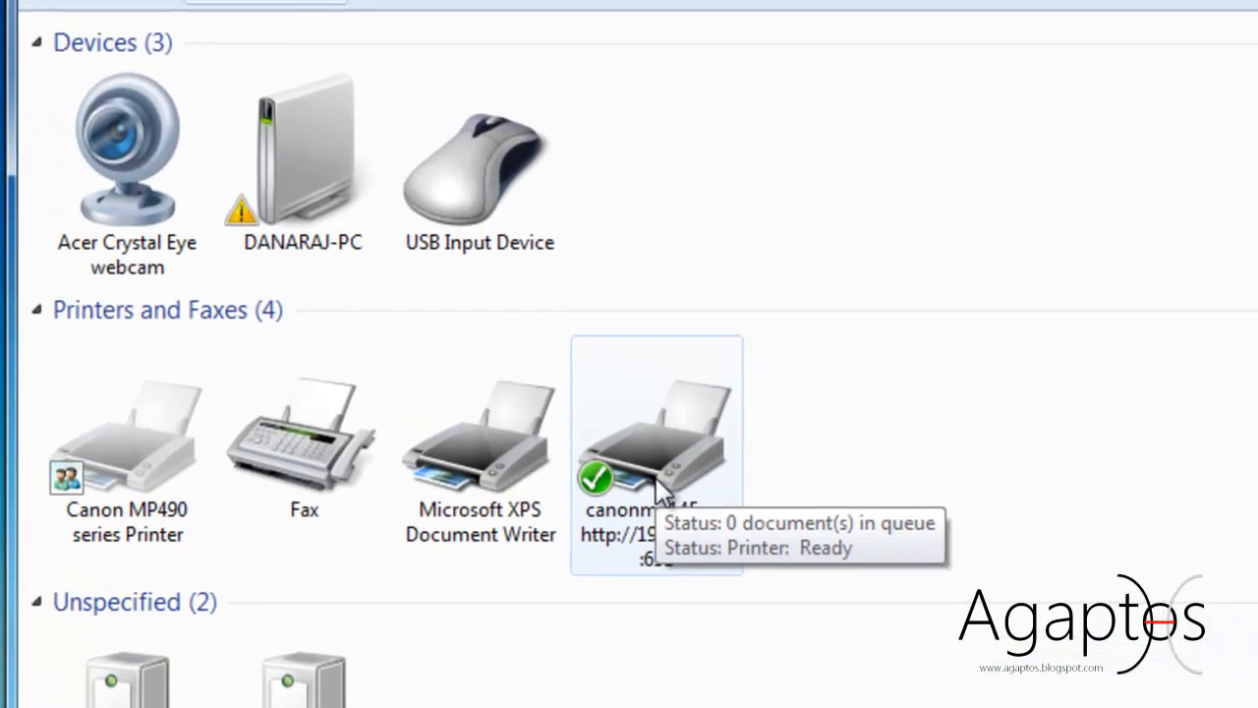
mouse_move(914, 462)
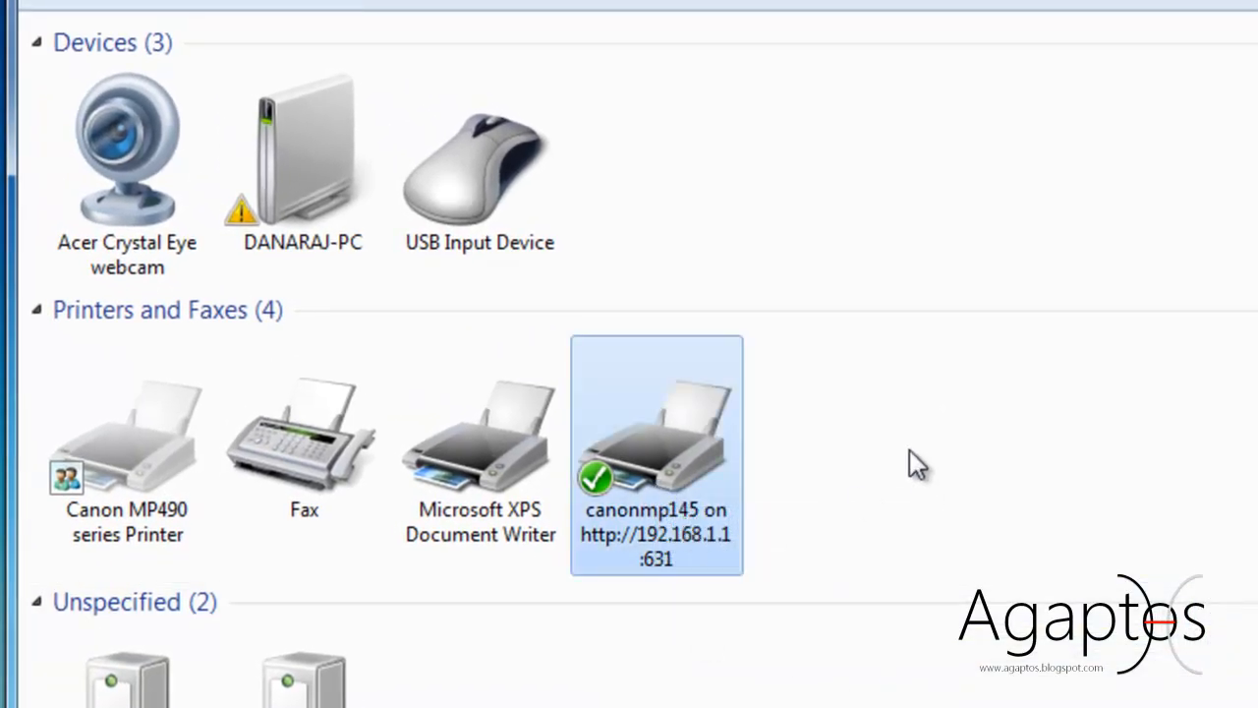
mouse_move(897, 494)
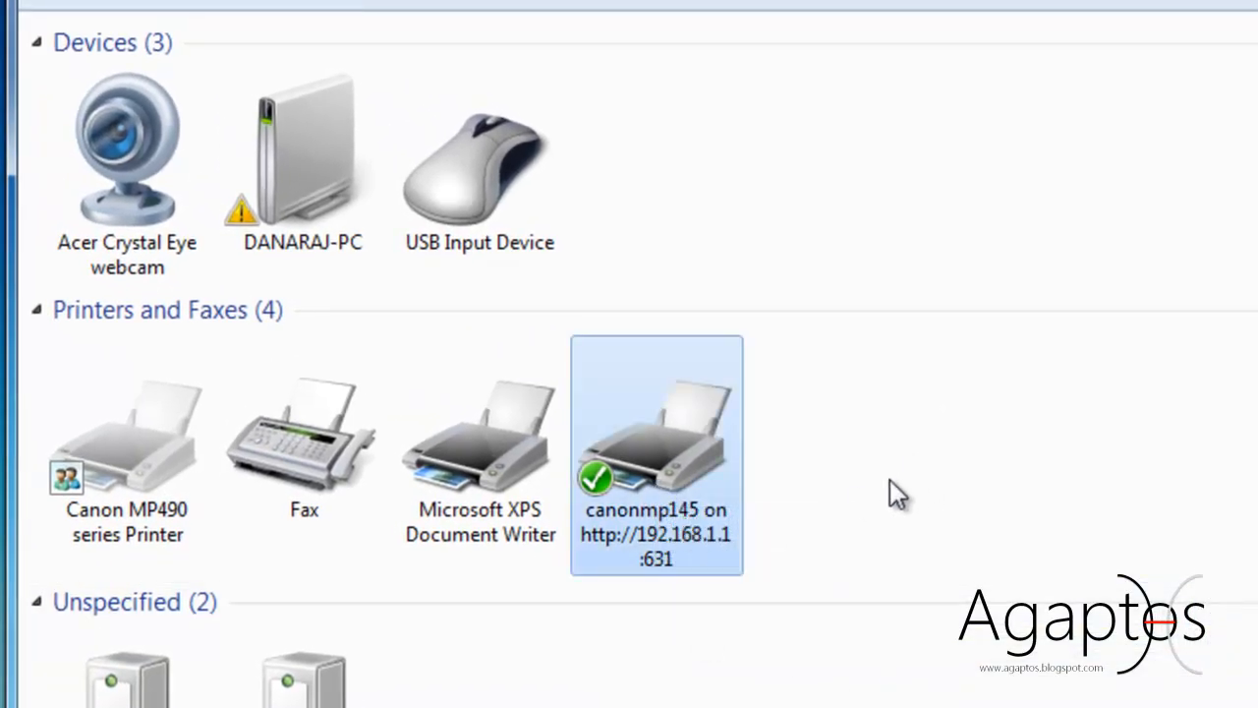